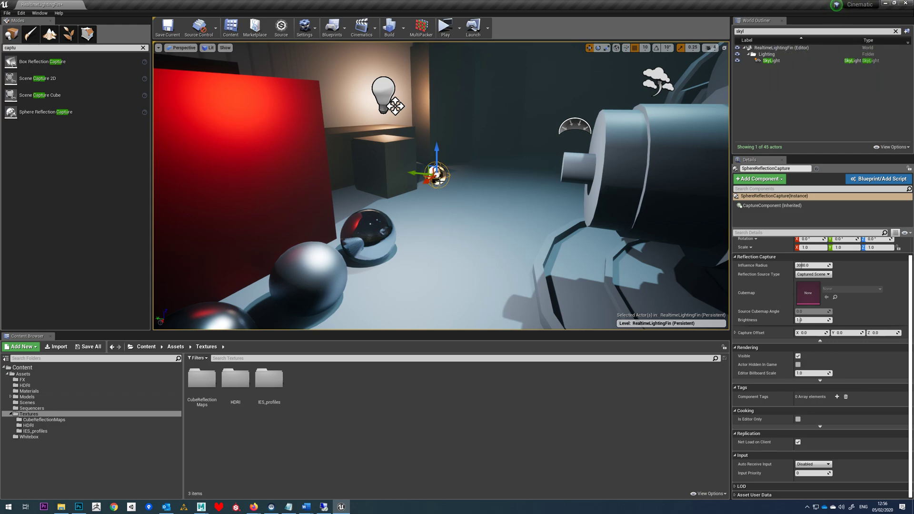
Try Specified Cubemap on the sphere capture, revert to Captured Scene, and filter Details with 'refl'
{"action": "left_click", "coordinate": [812, 275]}
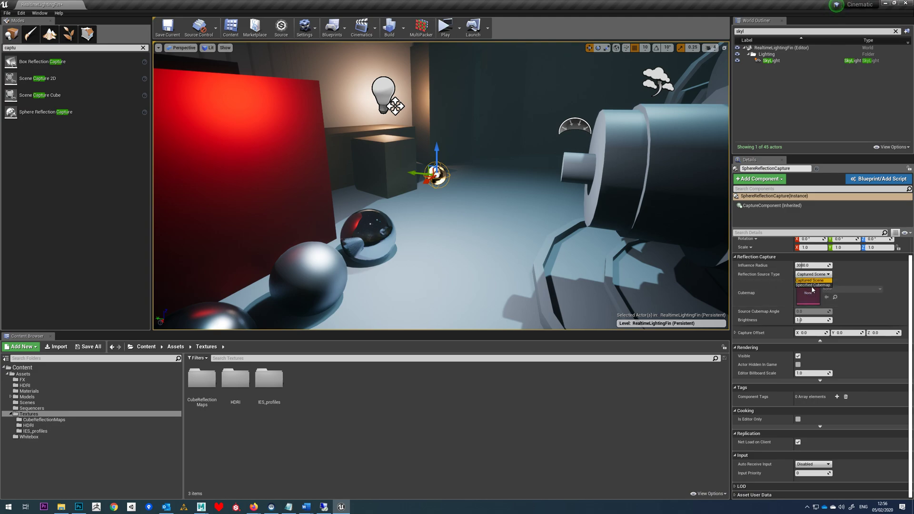
{"action": "left_click", "coordinate": [814, 284]}
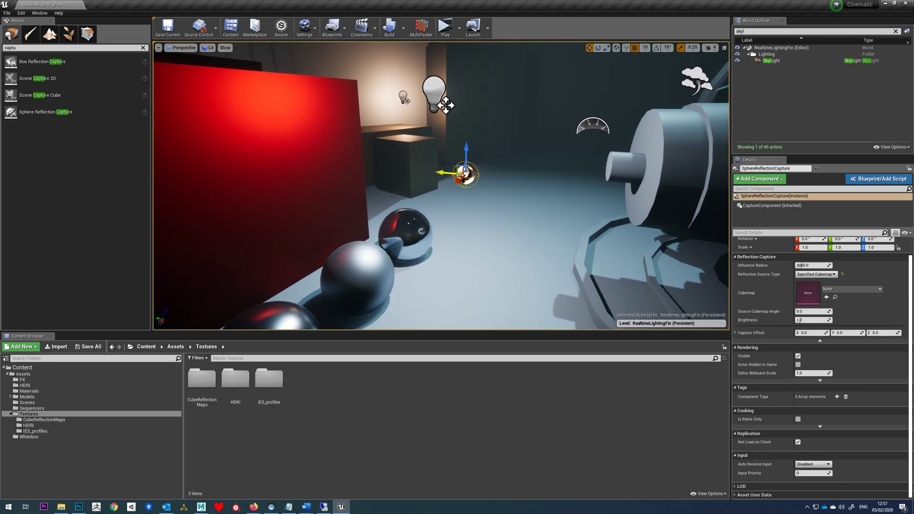
{"action": "left_click", "coordinate": [815, 275]}
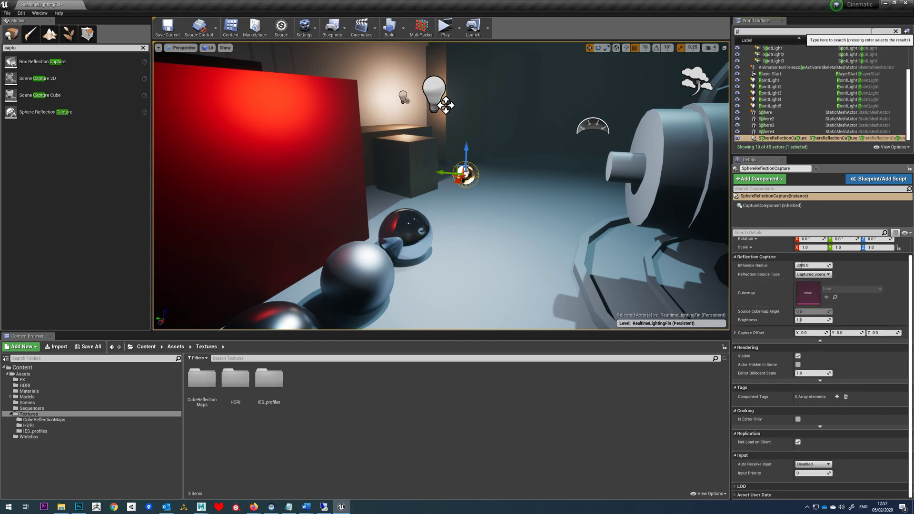
{"action": "type", "text": "post"}
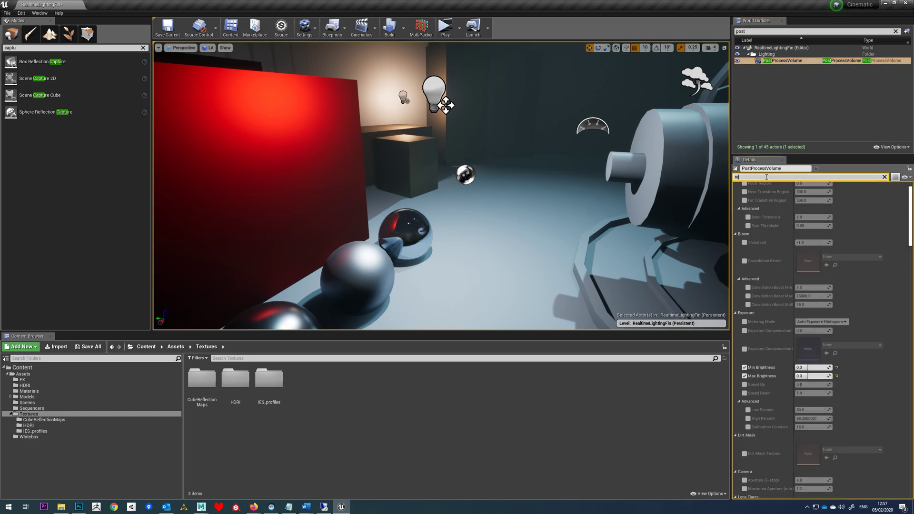
{"action": "type", "text": "refl"}
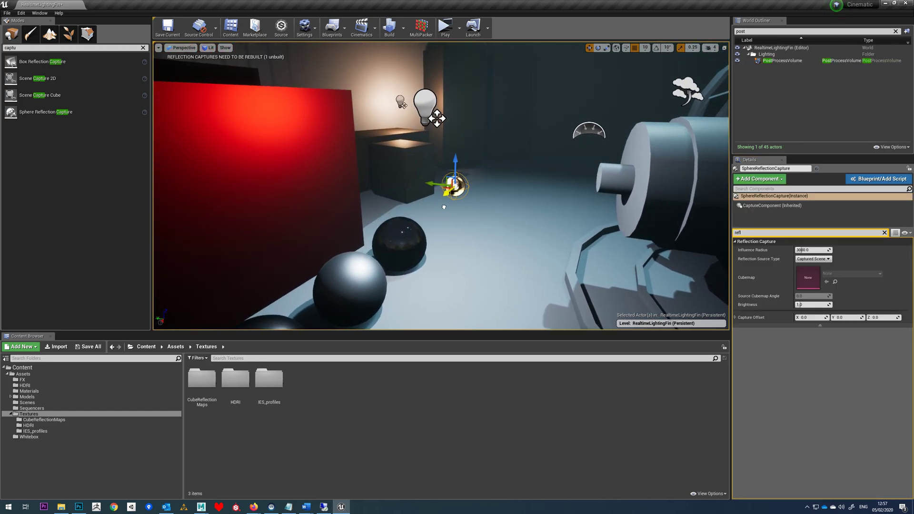
Rebuild reflection captures and set the sphere capture's source to Specified Cubemap
{"action": "left_click", "coordinate": [389, 27]}
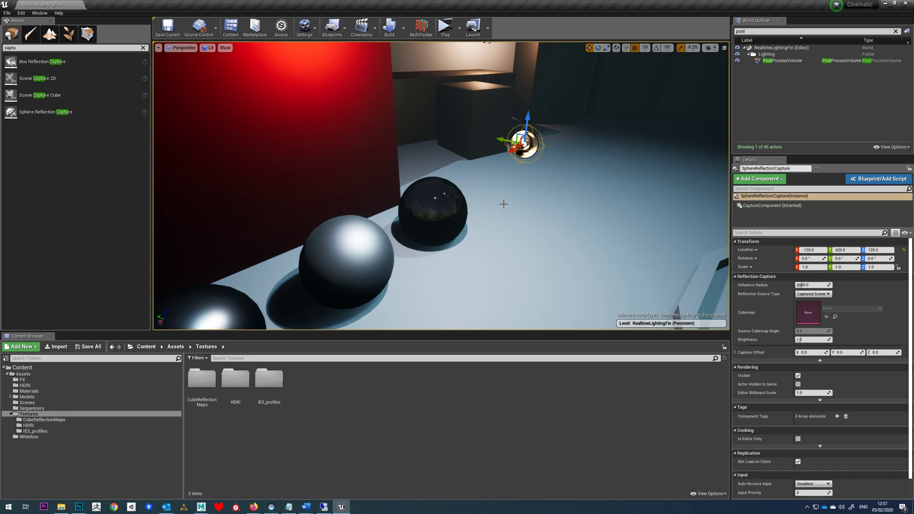
{"action": "left_click", "coordinate": [776, 60]}
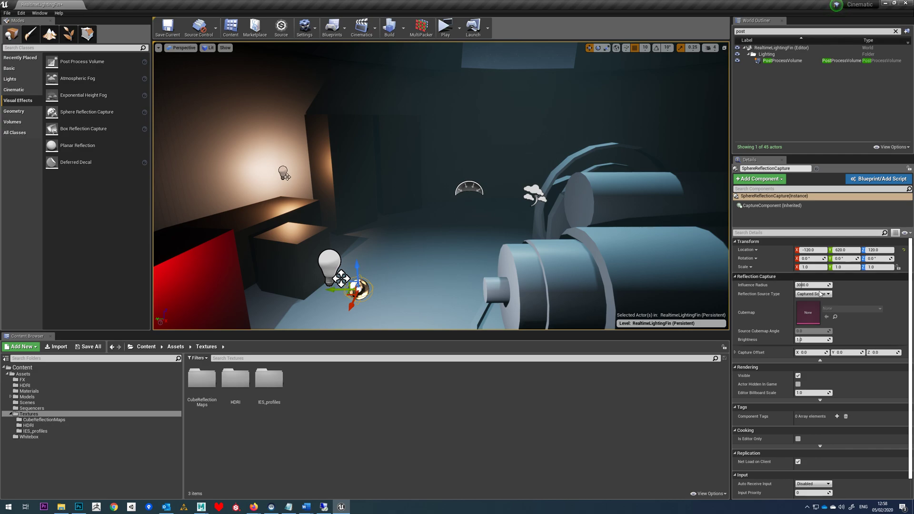
{"action": "left_click", "coordinate": [814, 294]}
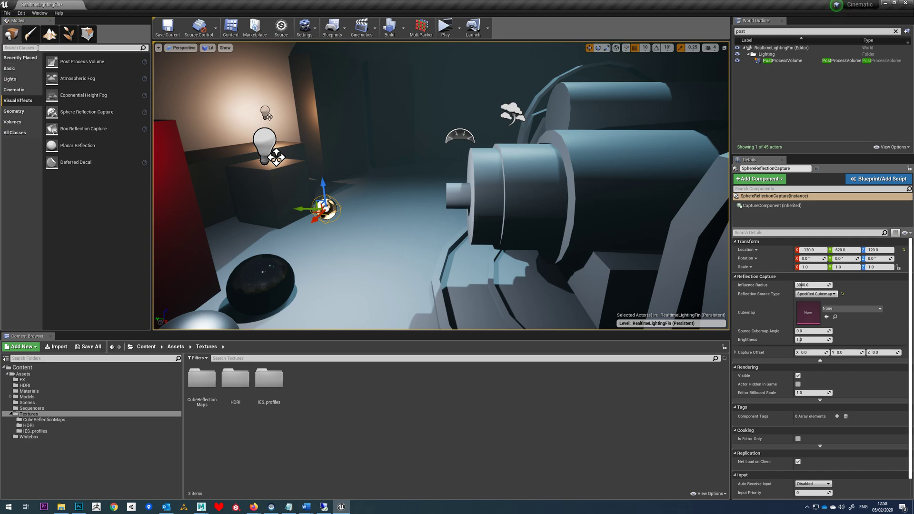
Find the Scene Capture Cube via 'cube' and place one in the level beside the dark box
{"action": "type", "text": "cube"}
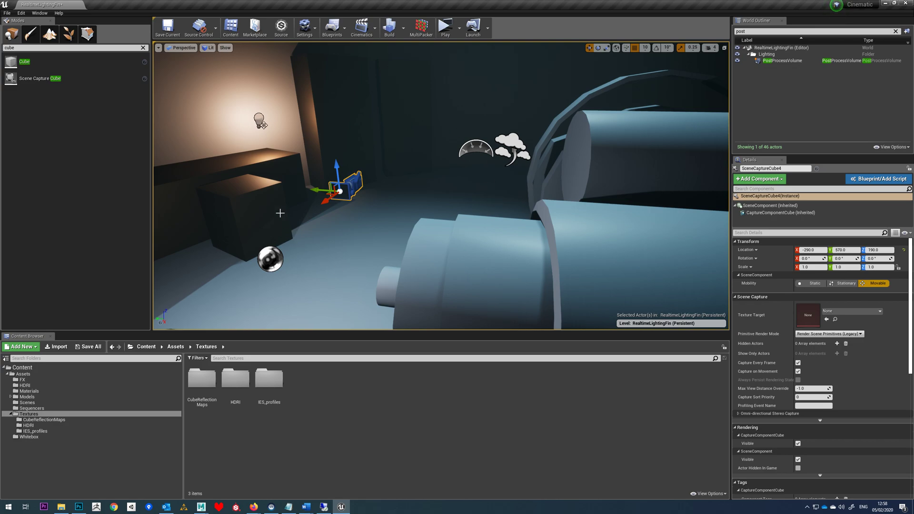
{"action": "mouse_move", "coordinate": [366, 225]}
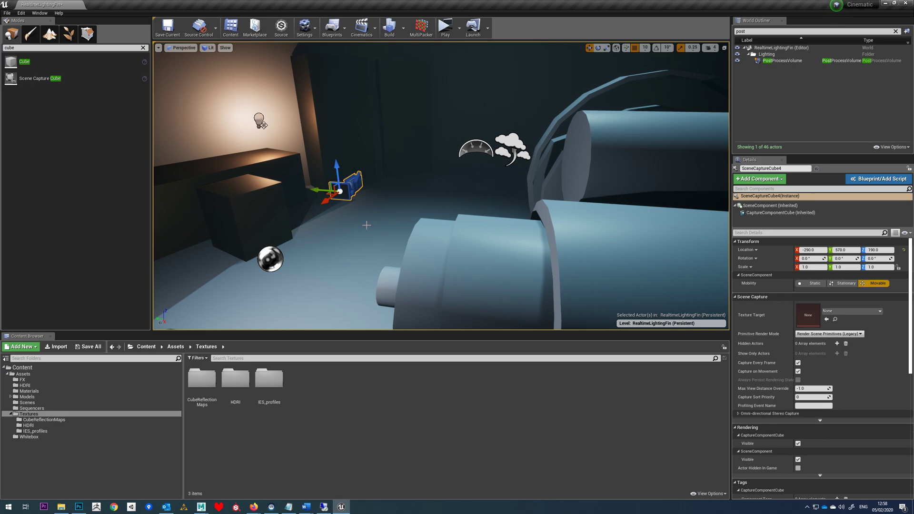
{"action": "mouse_move", "coordinate": [335, 244]}
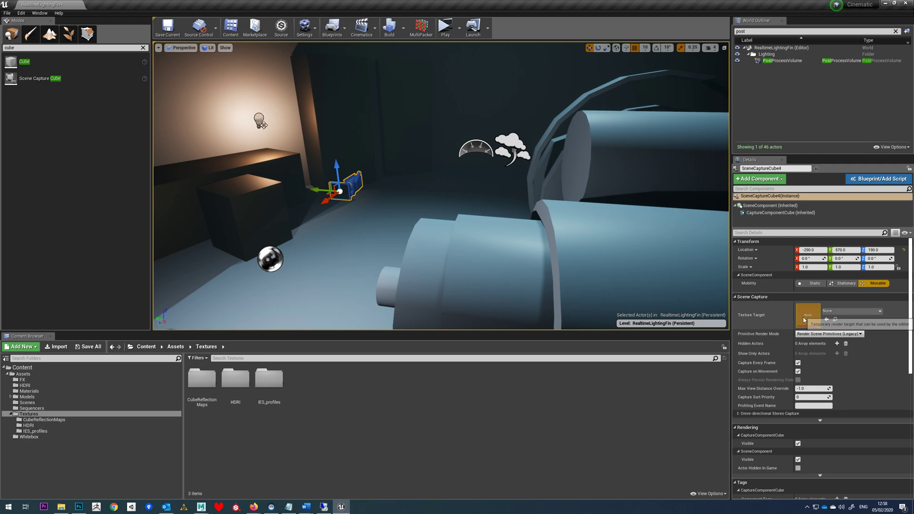
{"action": "mouse_move", "coordinate": [810, 315]}
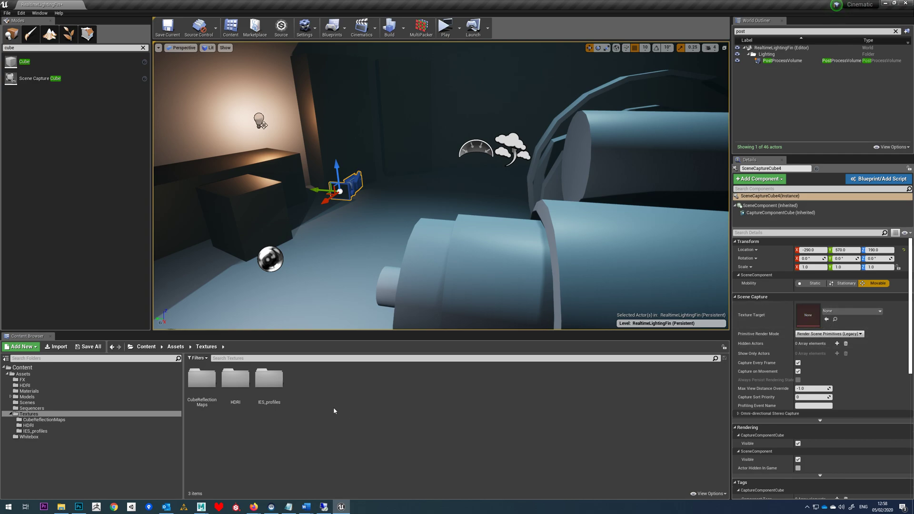
Create a cube render target in CubeReflectionMaps and assign it as the capture cube's Texture Target
{"action": "left_click", "coordinate": [201, 378]}
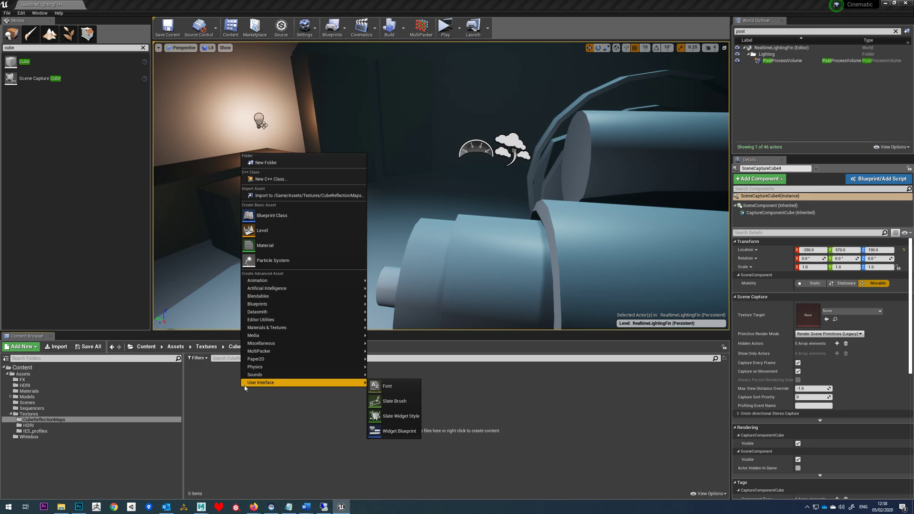
{"action": "mouse_move", "coordinate": [259, 280]}
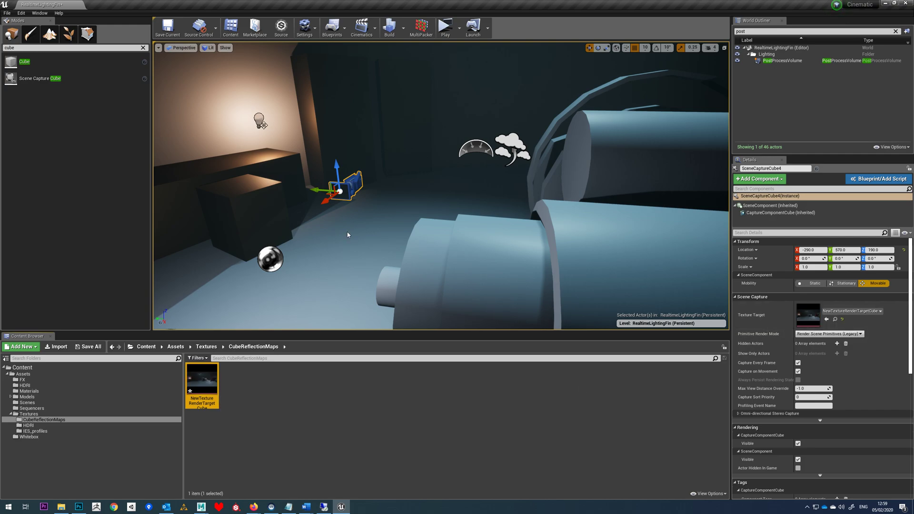
{"action": "double_click", "coordinate": [201, 377]}
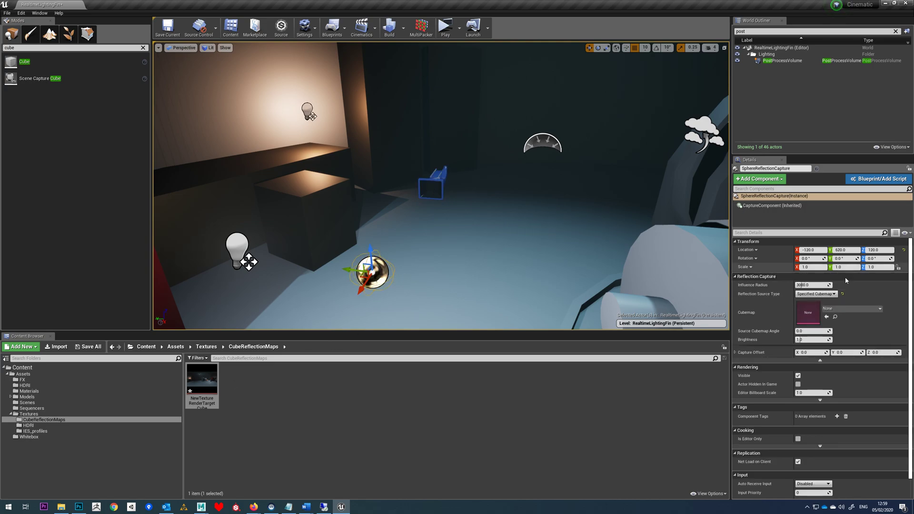
{"action": "mouse_move", "coordinate": [809, 313]}
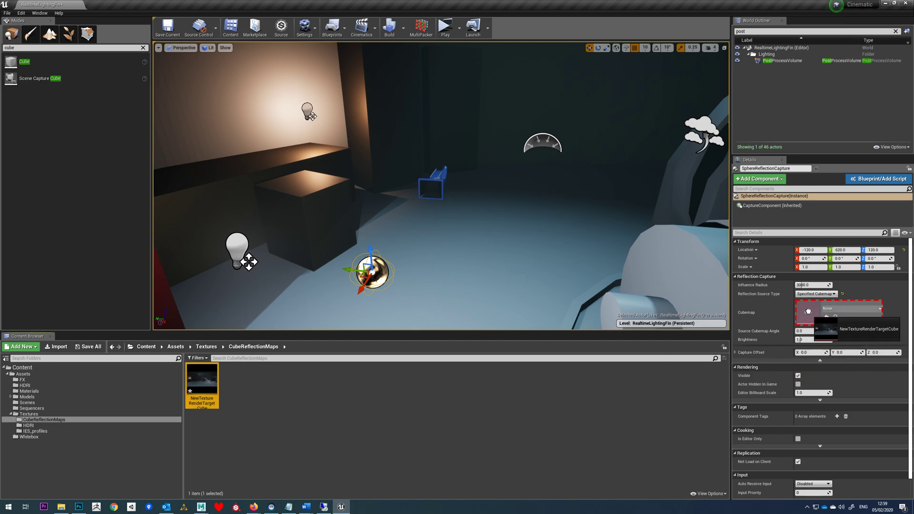
{"action": "mouse_move", "coordinate": [202, 379]}
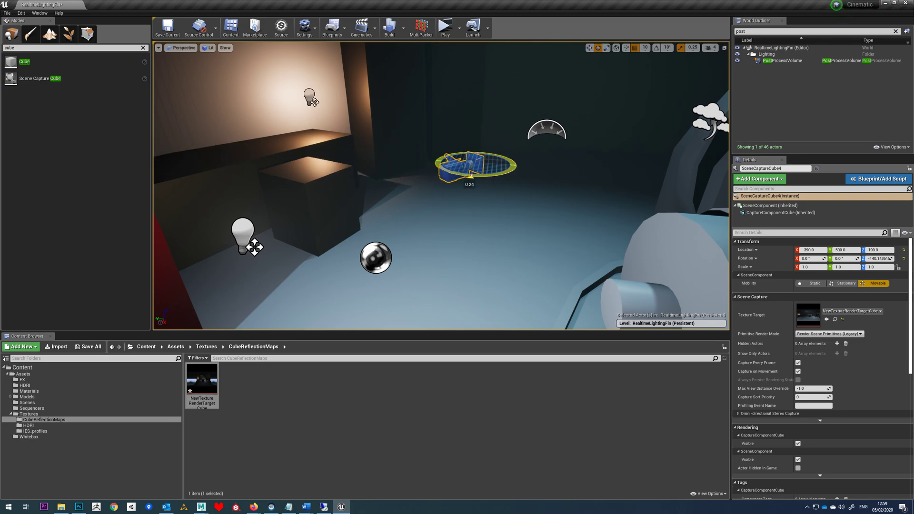
Rotate the Scene Capture Cube to a new heading and move it across the floor
{"action": "left_click_drag", "start_coordinate": [475, 165], "coordinate": [508, 140]}
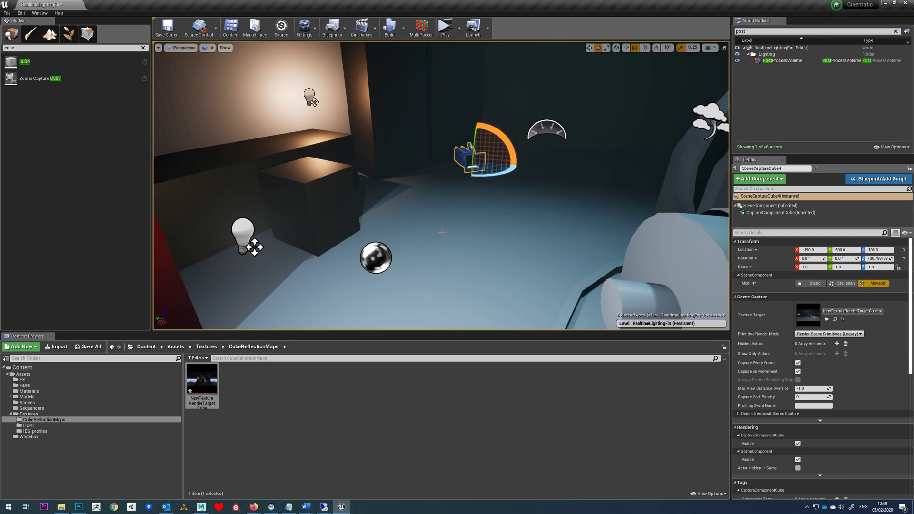
{"action": "left_click_drag", "start_coordinate": [473, 157], "coordinate": [458, 187]}
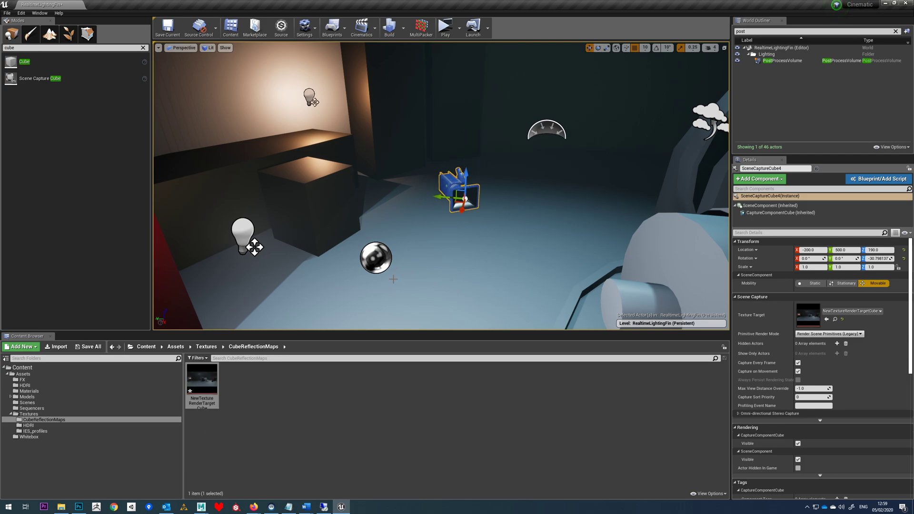
Create a static texture from the cube render target and name it TextureCubeMap1
{"action": "right_click", "coordinate": [202, 385]}
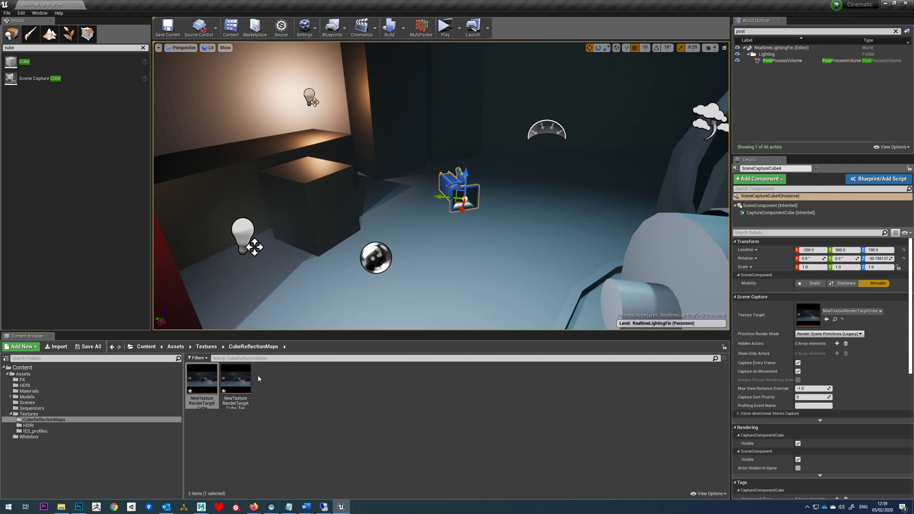
{"action": "left_click", "coordinate": [235, 382]}
{"action": "type", "text": "TextureCubeMap1"}
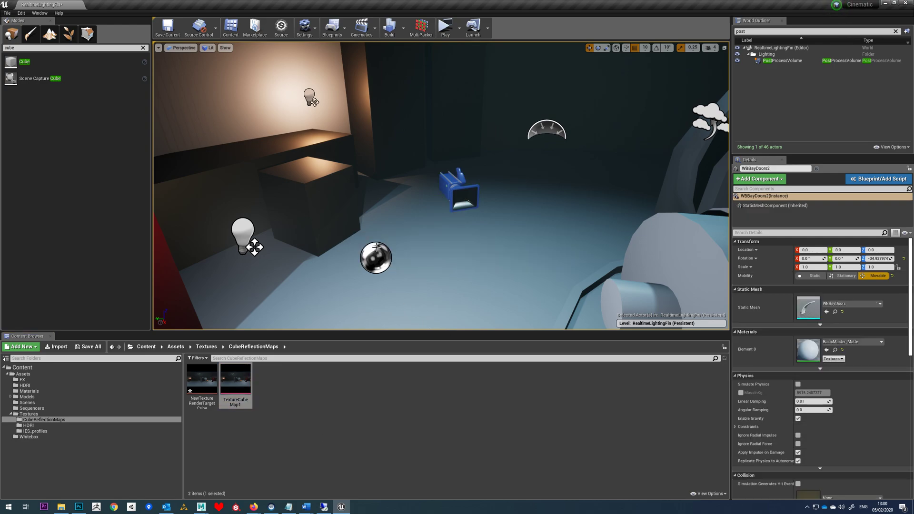
Assign TextureCubeMap1 as the sphere reflection capture's cubemap
{"action": "left_click", "coordinate": [375, 258]}
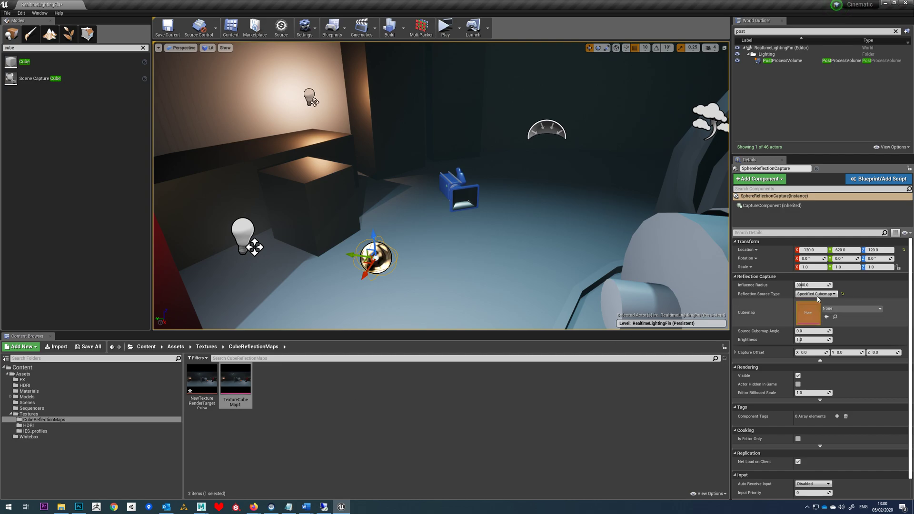
{"action": "left_click", "coordinate": [235, 377]}
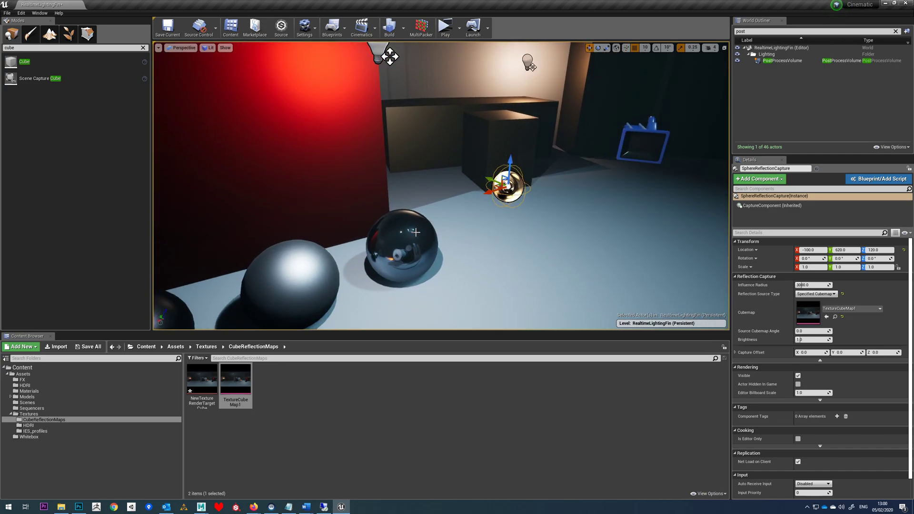
{"action": "mouse_move", "coordinate": [464, 216]}
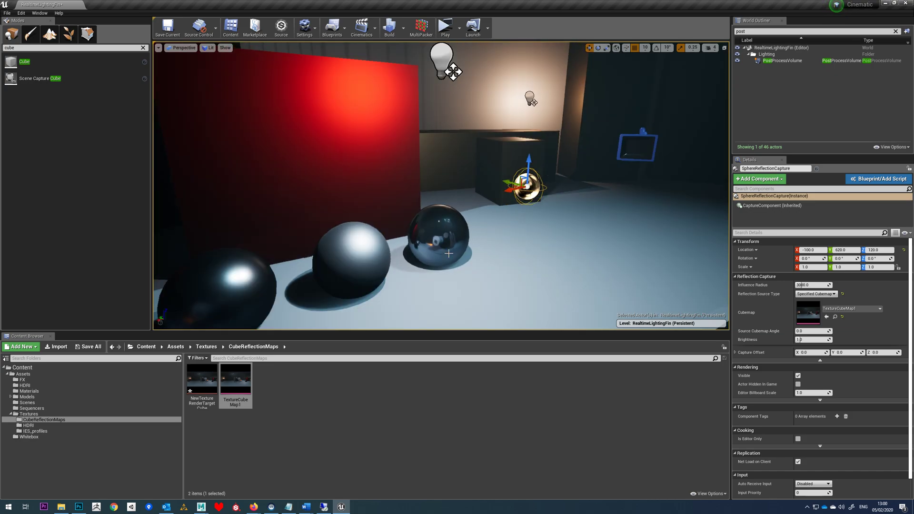
Set the PostProcessVolume's Screen Space Reflections Intensity to 0.0
{"action": "left_click", "coordinate": [783, 60]}
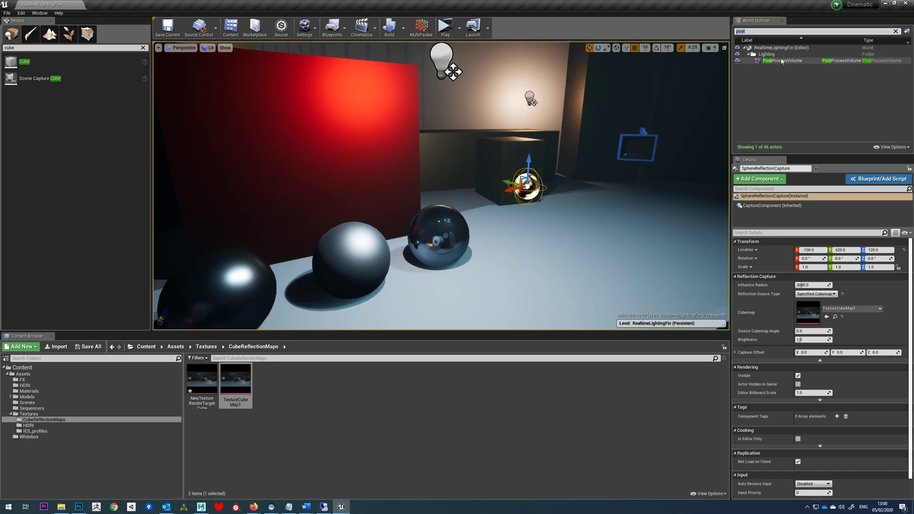
{"action": "left_click", "coordinate": [788, 60]}
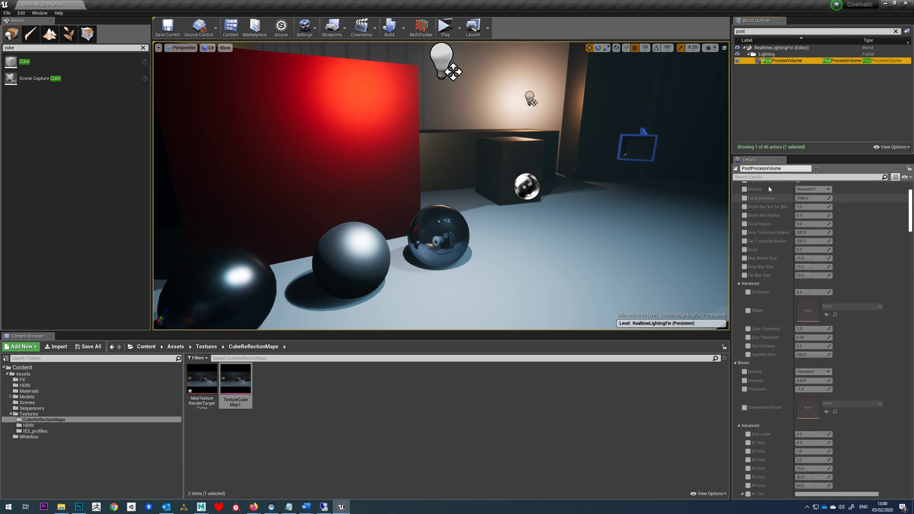
{"action": "type", "text": "scree"}
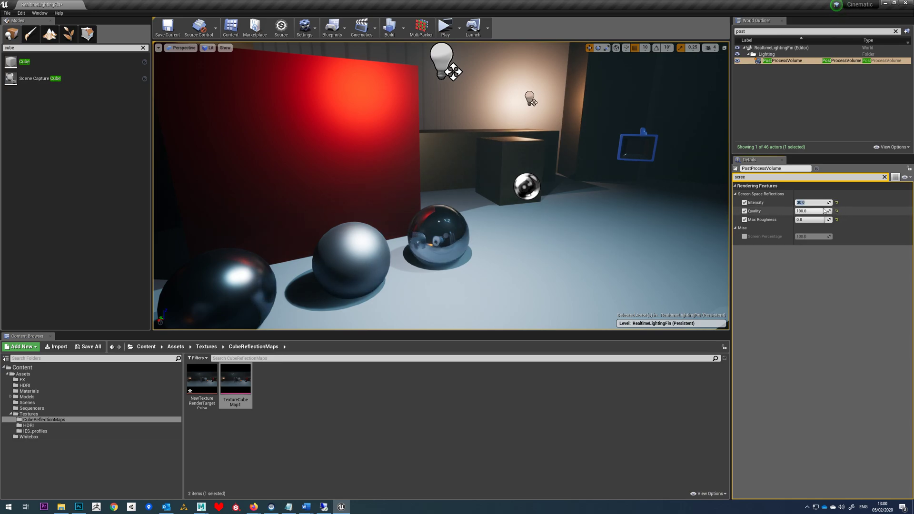
{"action": "type", "text": "0.0"}
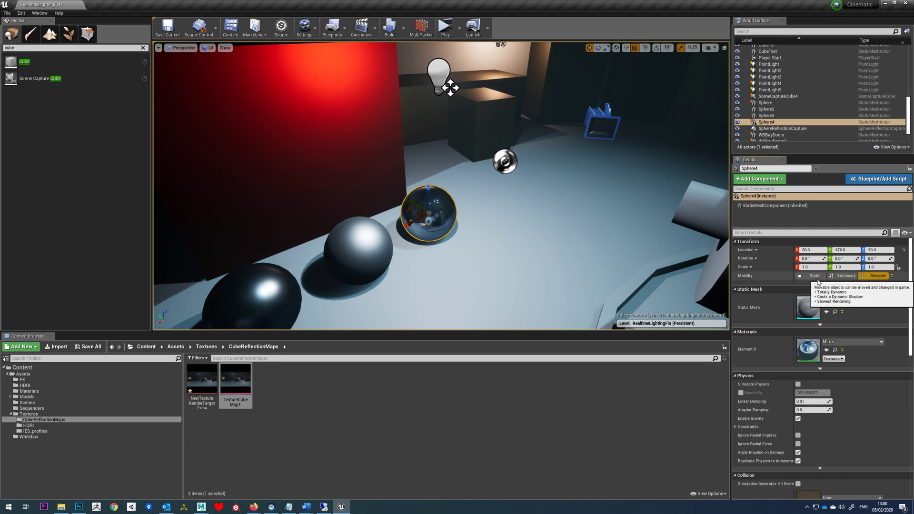
Drag the movable mirror sphere around the level and leave it in the darker area
{"action": "left_click_drag", "start_coordinate": [429, 210], "coordinate": [517, 163]}
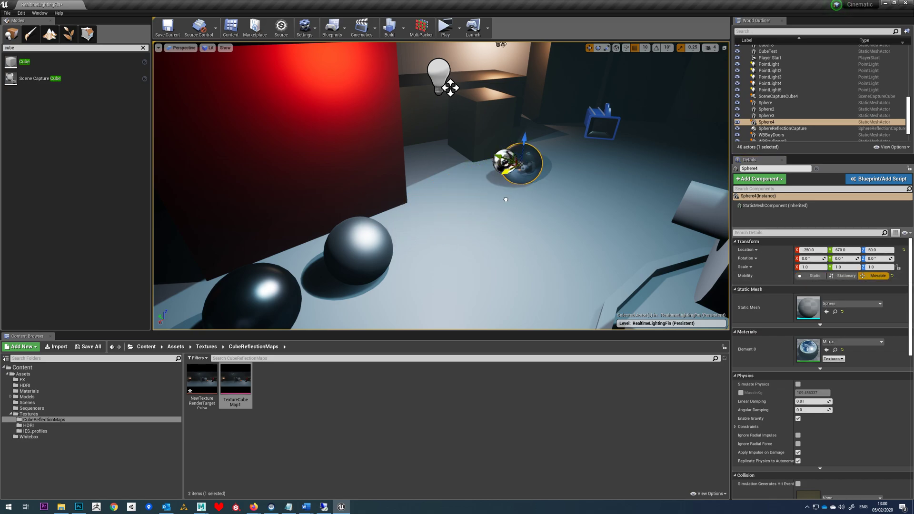
{"action": "left_click_drag", "start_coordinate": [519, 163], "coordinate": [423, 219]}
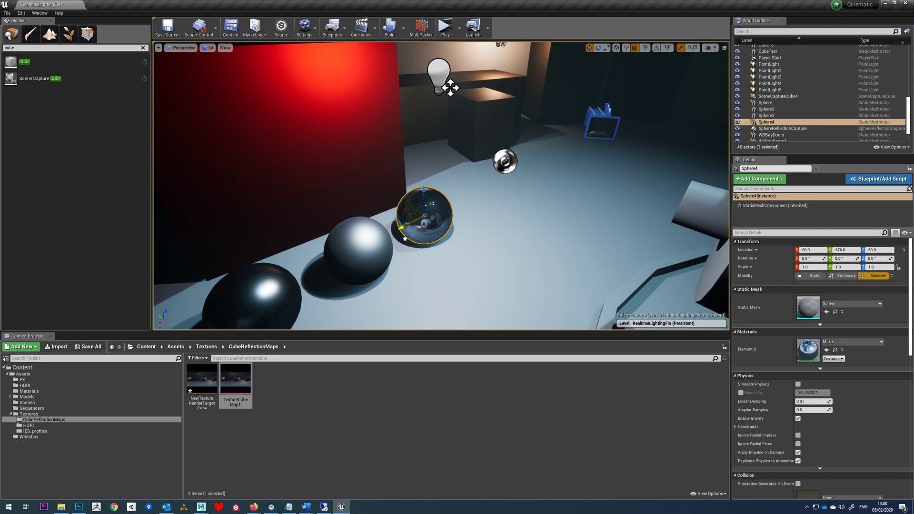
{"action": "left_click_drag", "start_coordinate": [423, 219], "coordinate": [580, 131]}
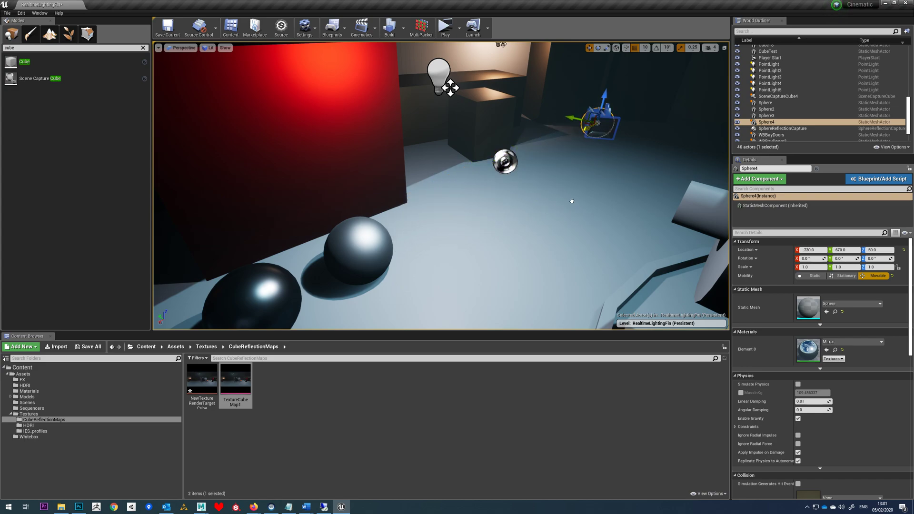
{"action": "left_click_drag", "start_coordinate": [601, 120], "coordinate": [423, 217]}
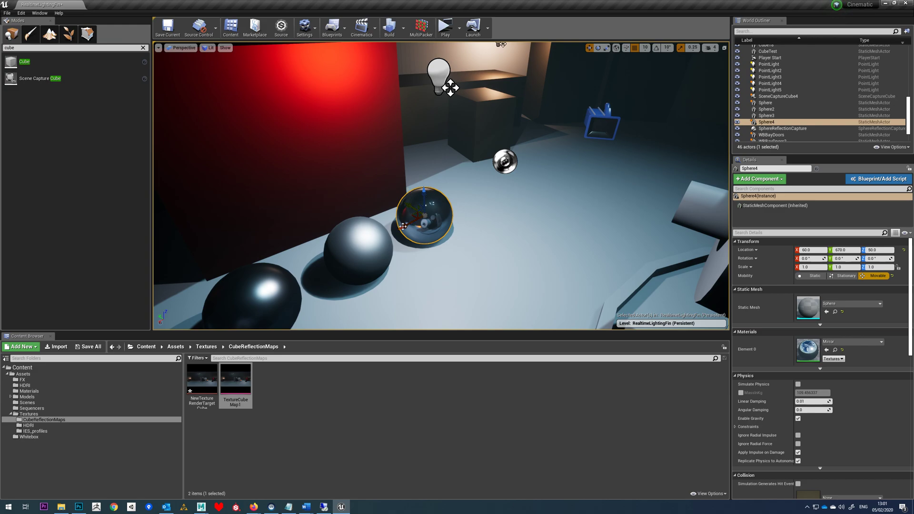
{"action": "left_click_drag", "start_coordinate": [421, 210], "coordinate": [545, 149]}
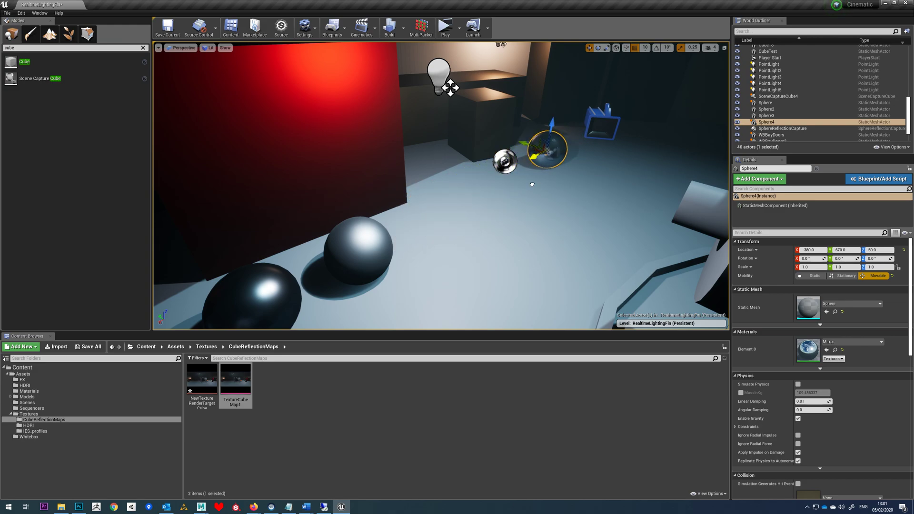
{"action": "left_click_drag", "start_coordinate": [545, 151], "coordinate": [564, 139]}
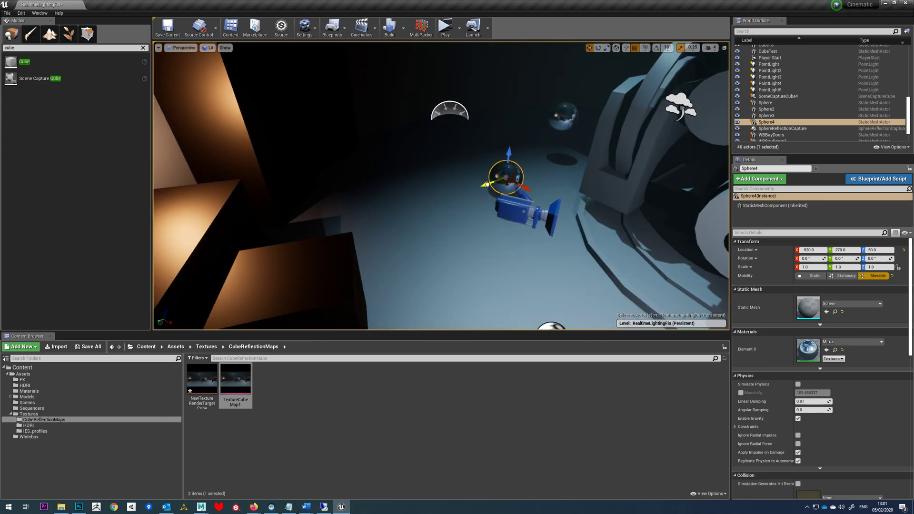
{"action": "left_click_drag", "start_coordinate": [505, 175], "coordinate": [469, 187]}
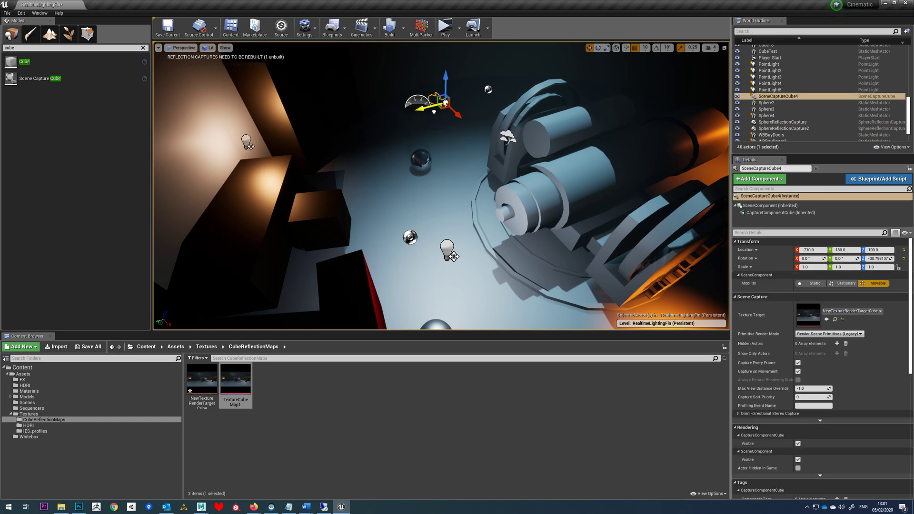
Lower the Scene Capture Cube toward the floor and preview its render target capture
{"action": "left_click_drag", "start_coordinate": [440, 102], "coordinate": [493, 87]}
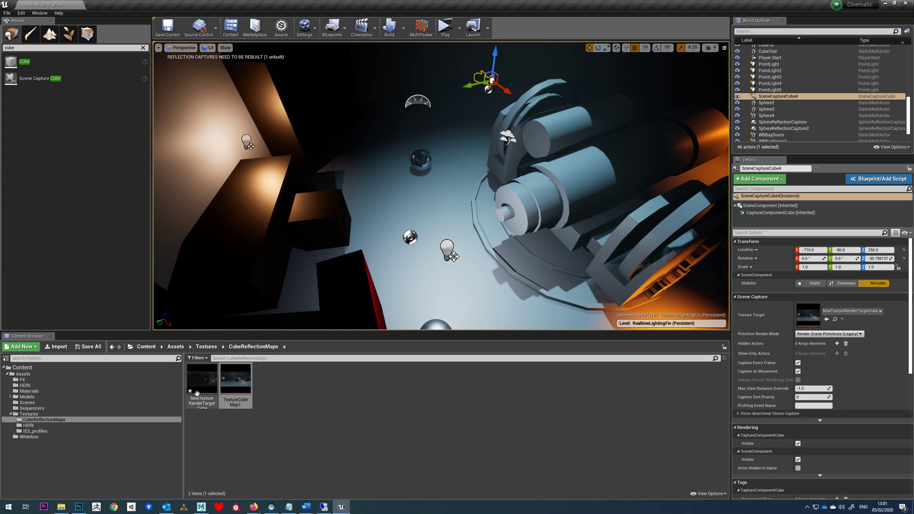
{"action": "mouse_move", "coordinate": [201, 382]}
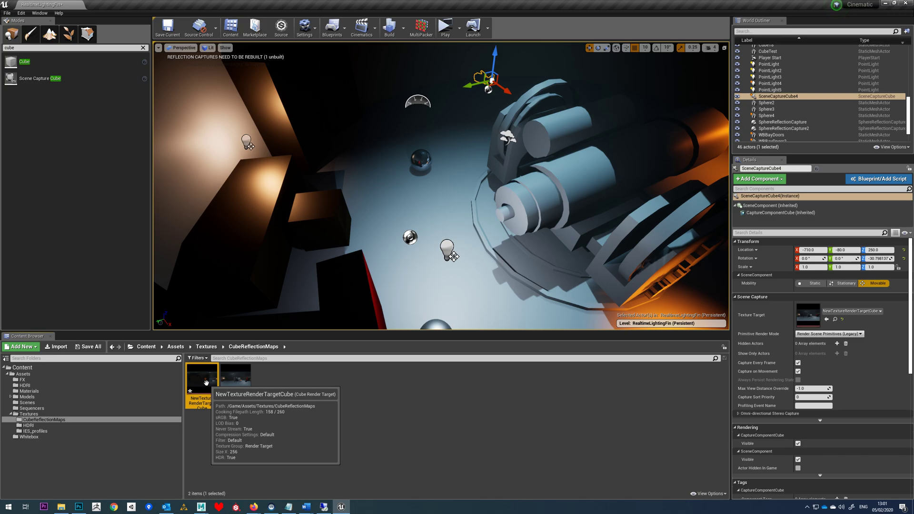
{"action": "double_click", "coordinate": [202, 376]}
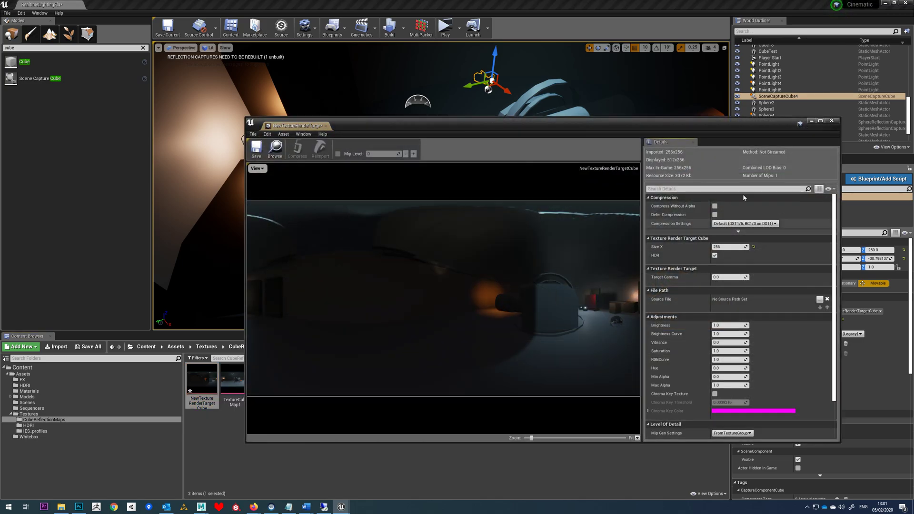
{"action": "left_click", "coordinate": [832, 121]}
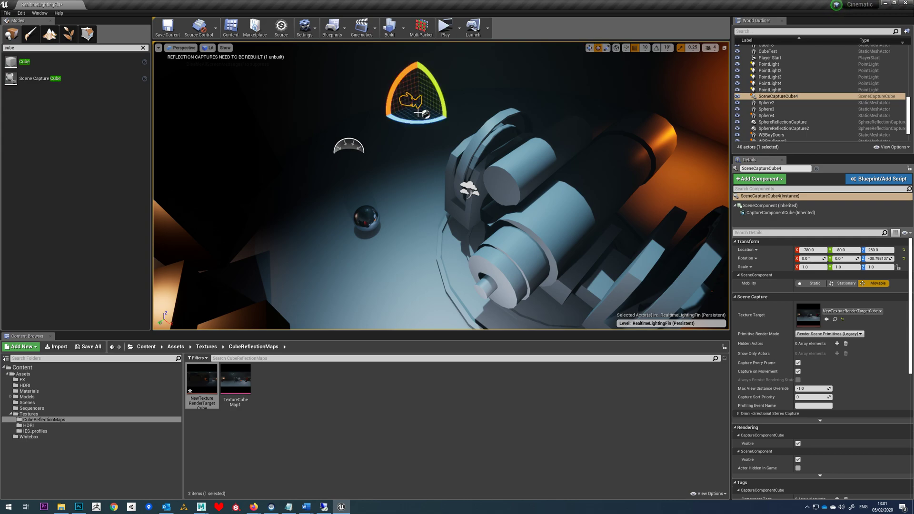
{"action": "mouse_move", "coordinate": [201, 380]}
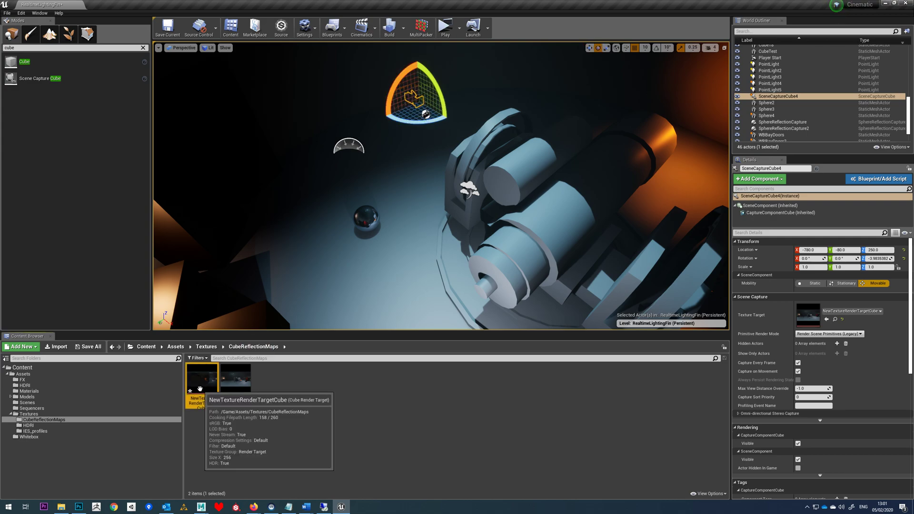
Recheck the cube render target's captured view twice more from the Content Browser
{"action": "double_click", "coordinate": [201, 375]}
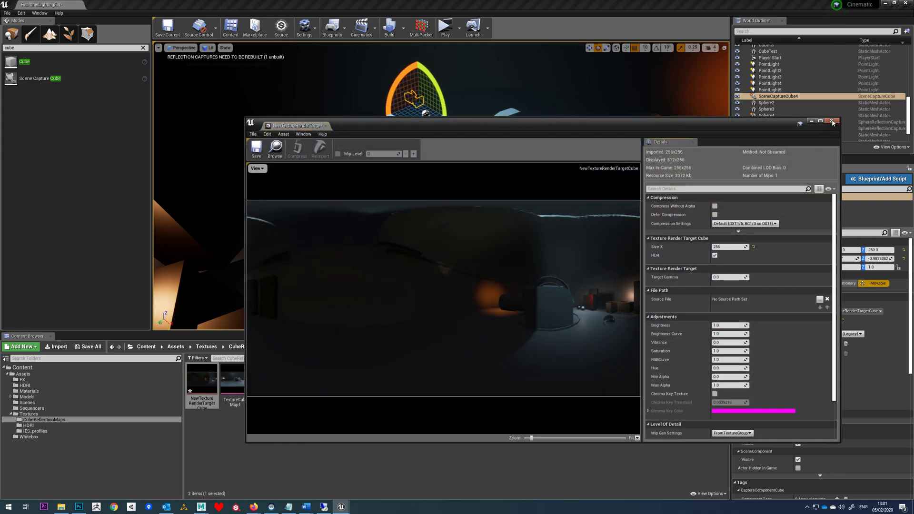
{"action": "left_click", "coordinate": [833, 121]}
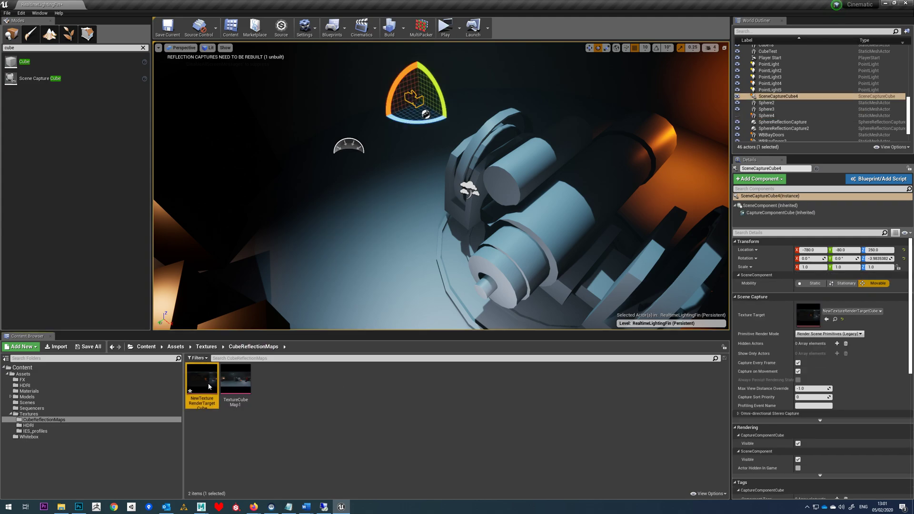
{"action": "double_click", "coordinate": [201, 379]}
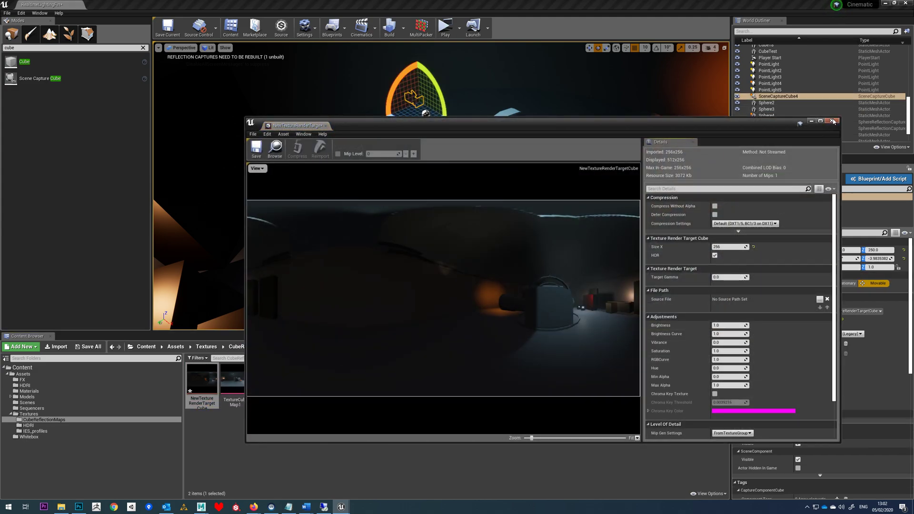
{"action": "left_click", "coordinate": [834, 121]}
{"action": "type", "text": "TextureCubeM"}
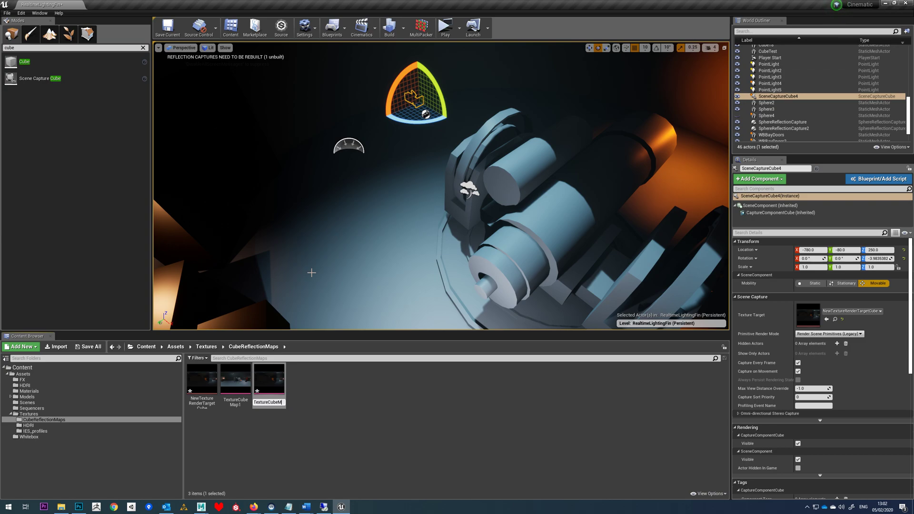
Name the baked cubemap TextureCubeMap2 and assign it to SphereReflectionCapture2
{"action": "left_click", "coordinate": [268, 378]}
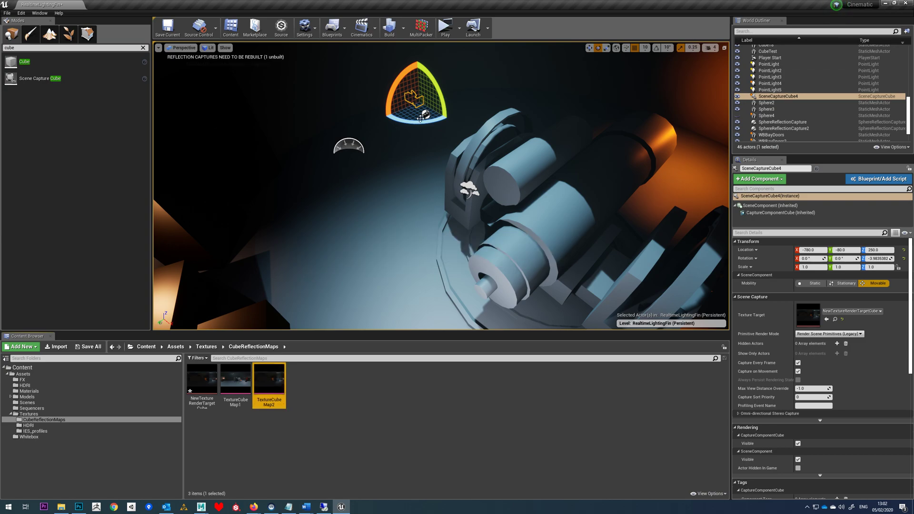
{"action": "left_click", "coordinate": [784, 129]}
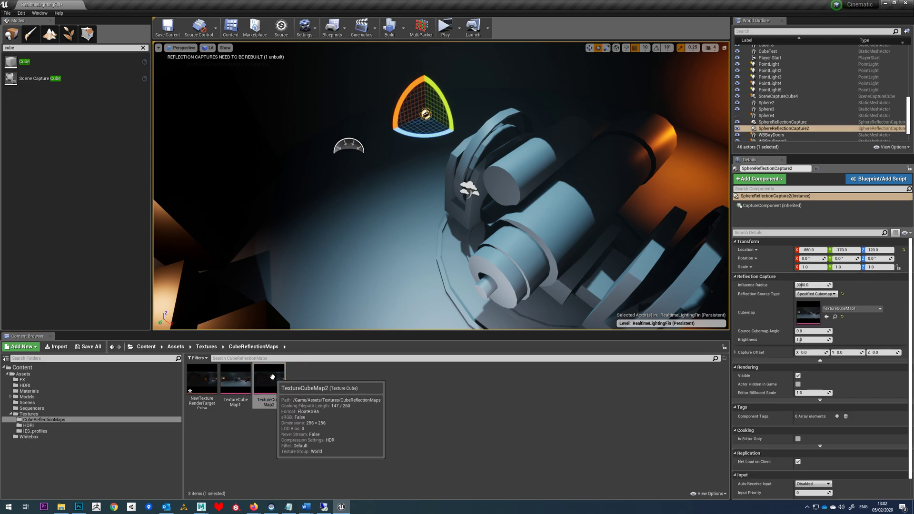
{"action": "left_click", "coordinate": [269, 379]}
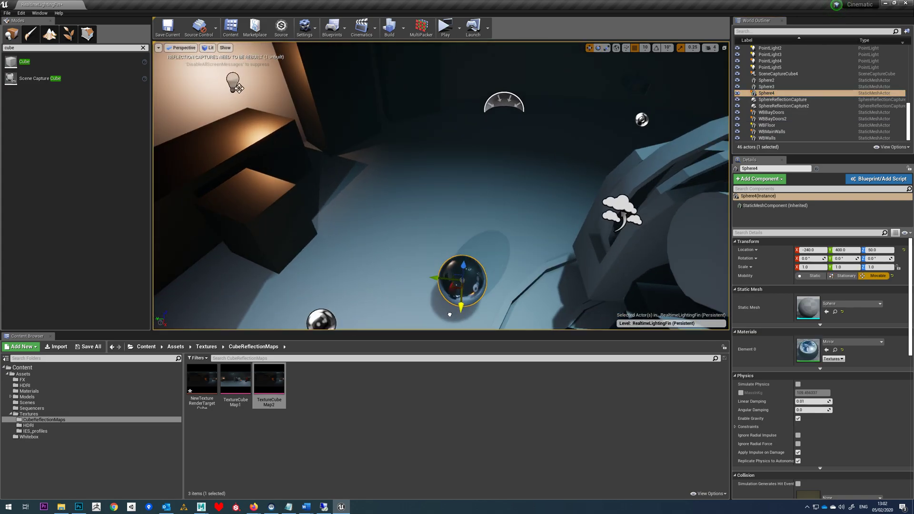
Move the mirror Sphere4 across the level to X -860, Y -20, Z 90 beside the machinery
{"action": "left_click_drag", "start_coordinate": [461, 283], "coordinate": [592, 152]}
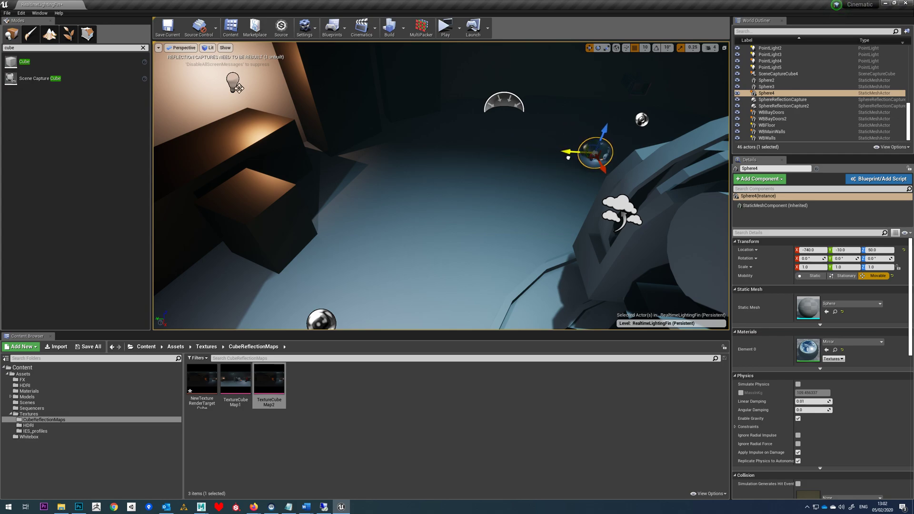
{"action": "left_click", "coordinate": [783, 99]}
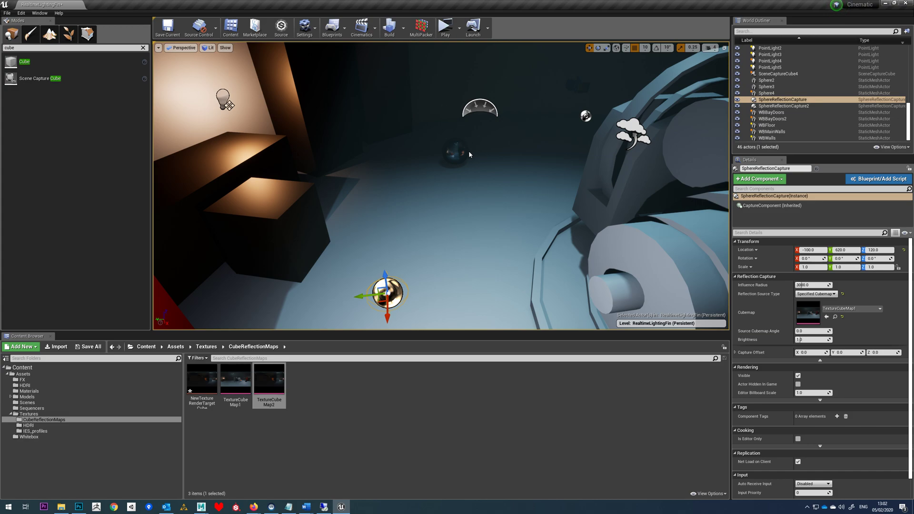
{"action": "left_click", "coordinate": [481, 210]}
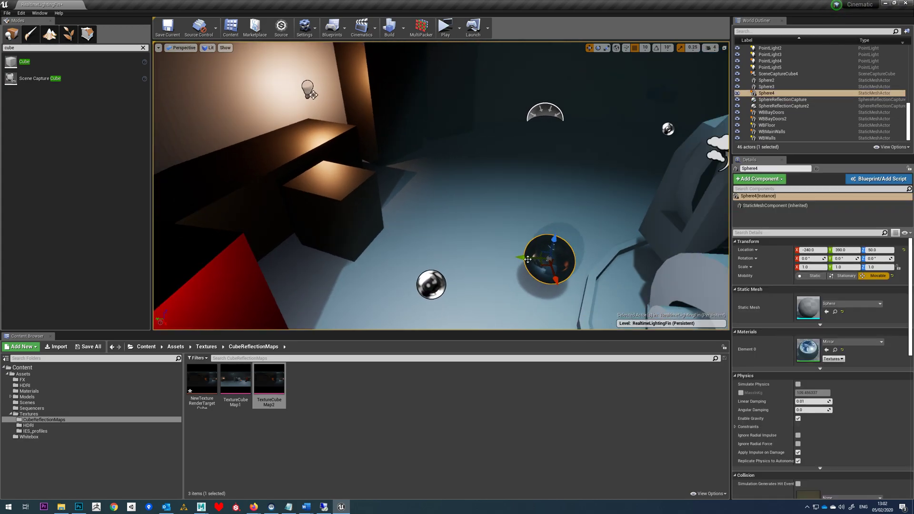
{"action": "left_click_drag", "start_coordinate": [549, 259], "coordinate": [428, 219]}
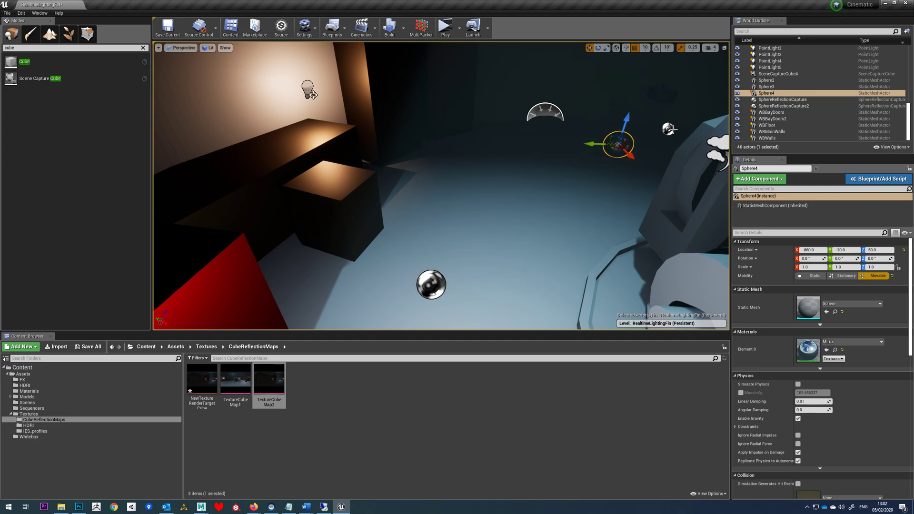
{"action": "left_click", "coordinate": [784, 106]}
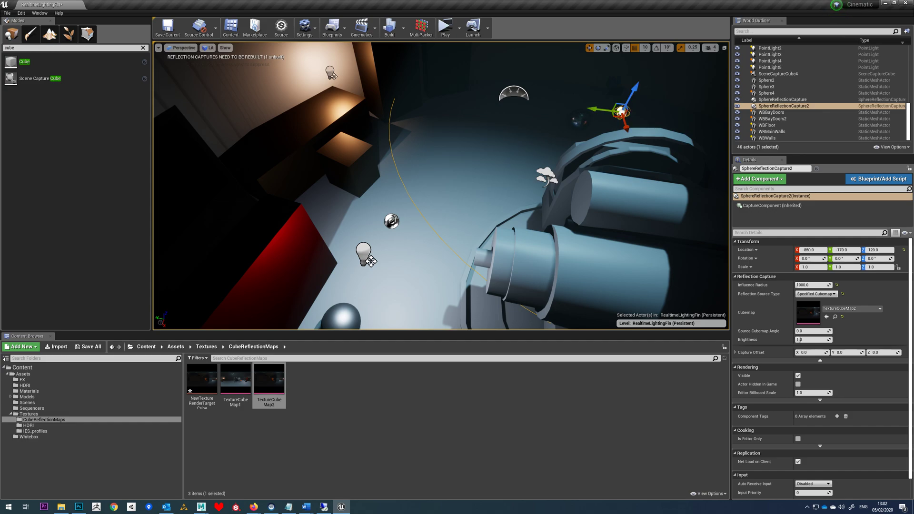
Reduce SphereReflectionCapture's influence radius to 1000, then reselect the mirror sphere
{"action": "left_click", "coordinate": [784, 99]}
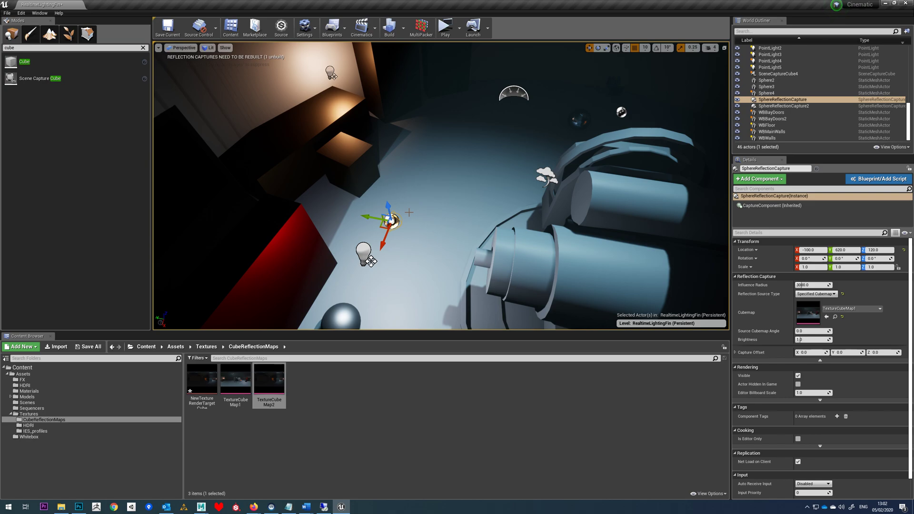
{"action": "left_click", "coordinate": [813, 284]}
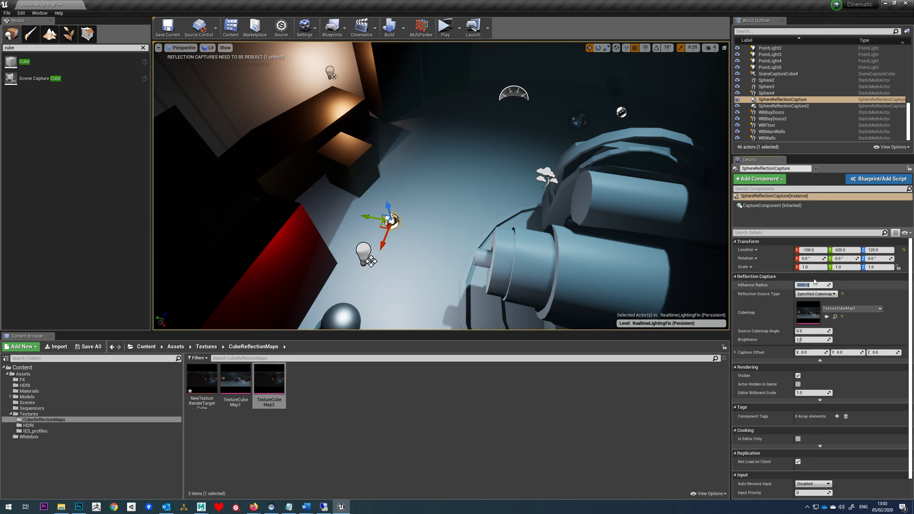
{"action": "type", "text": "1000.0"}
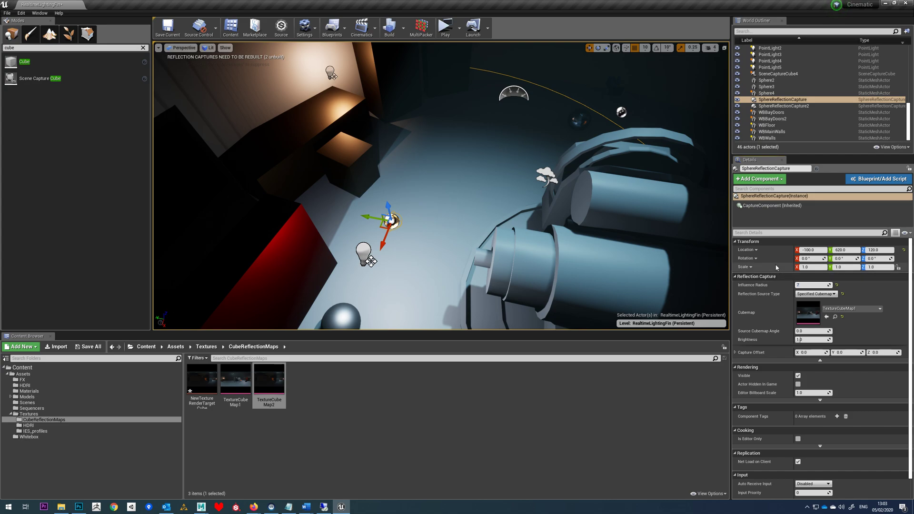
{"action": "left_click", "coordinate": [784, 106]}
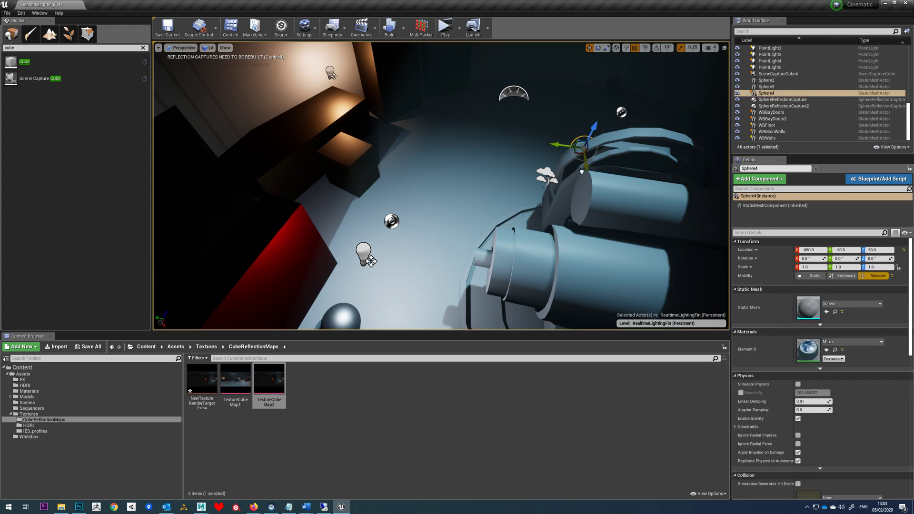
Slide Sphere4 around the floor to X 20, Y 530, Z 90 where it reflects the red wall
{"action": "left_click_drag", "start_coordinate": [583, 148], "coordinate": [467, 137]}
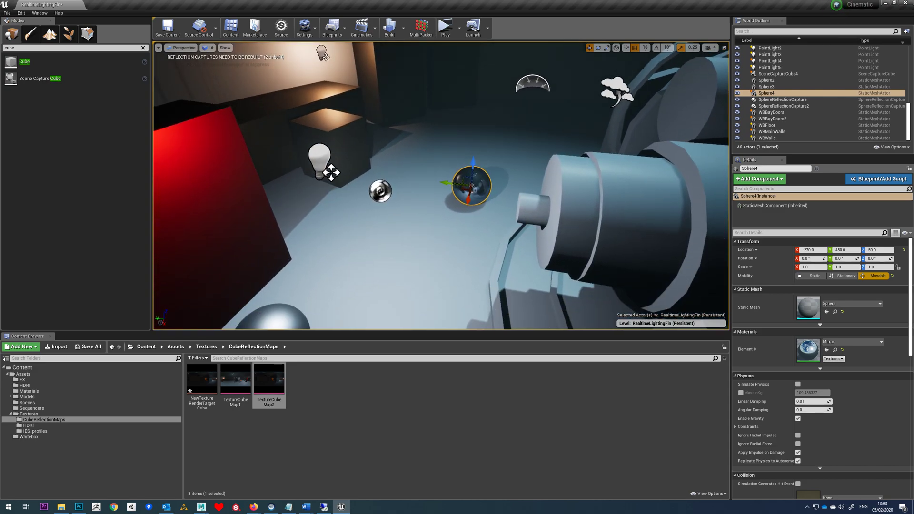
{"action": "left_click_drag", "start_coordinate": [472, 185], "coordinate": [478, 139]}
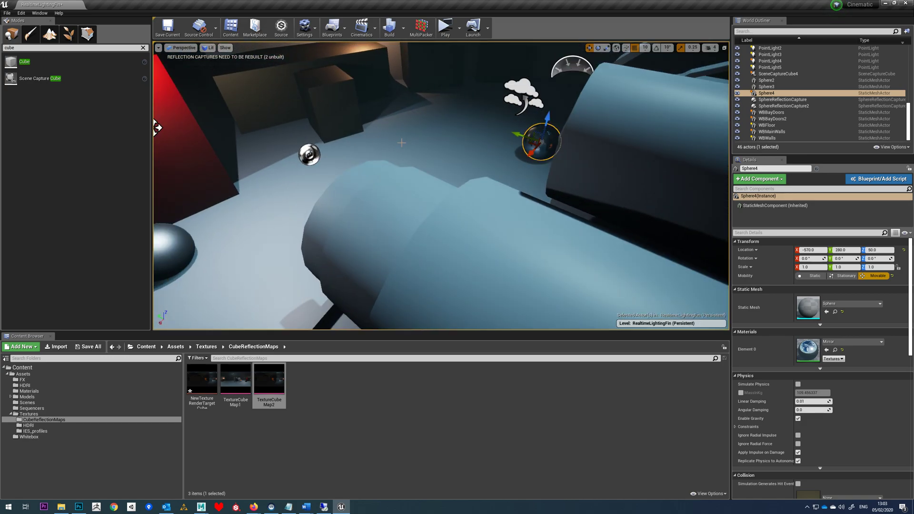
{"action": "left_click_drag", "start_coordinate": [539, 137], "coordinate": [440, 247]}
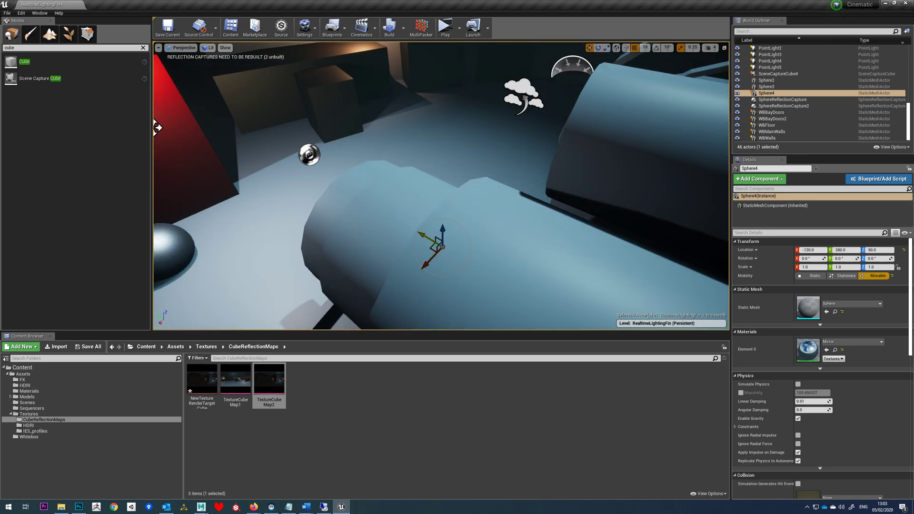
{"action": "left_click_drag", "start_coordinate": [437, 245], "coordinate": [292, 230]}
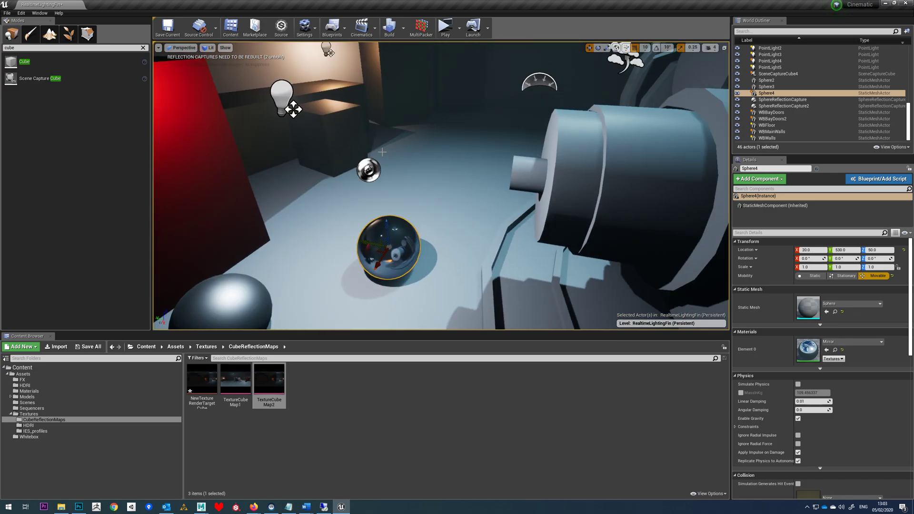
Select the reflection capture and the Scene Capture Cube in the World Outliner
{"action": "left_click", "coordinate": [783, 99]}
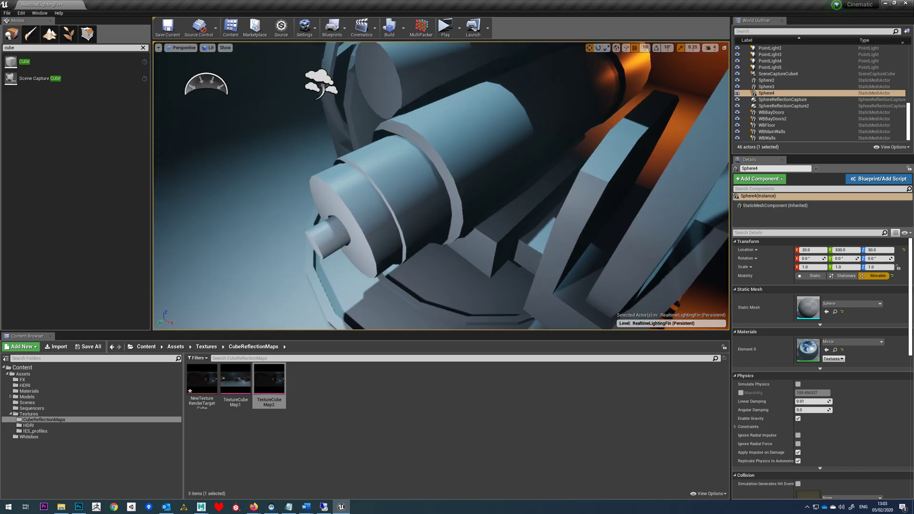
{"action": "left_click", "coordinate": [779, 74]}
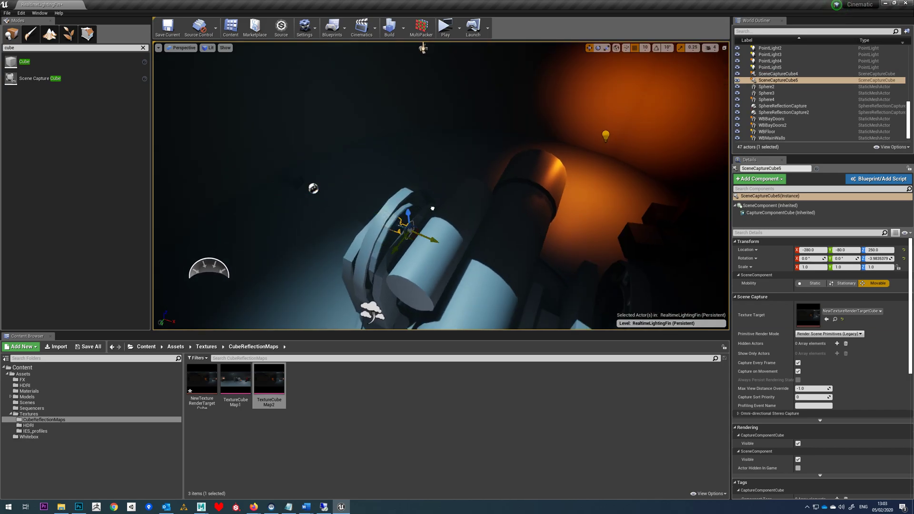
Place a third 750-radius sphere reflection capture in the orange-lit area with SceneCaptureCube4 beside it
{"action": "left_click_drag", "start_coordinate": [408, 228], "coordinate": [589, 135]}
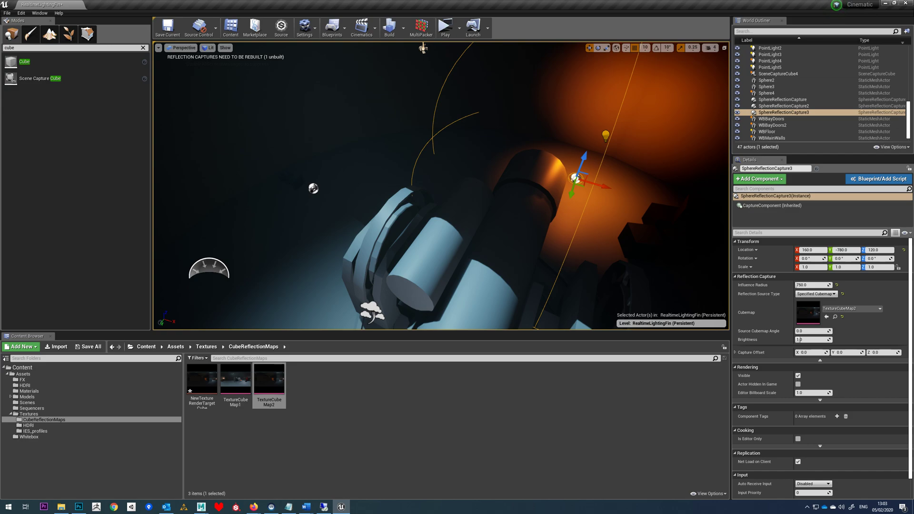
{"action": "left_click", "coordinate": [779, 73]}
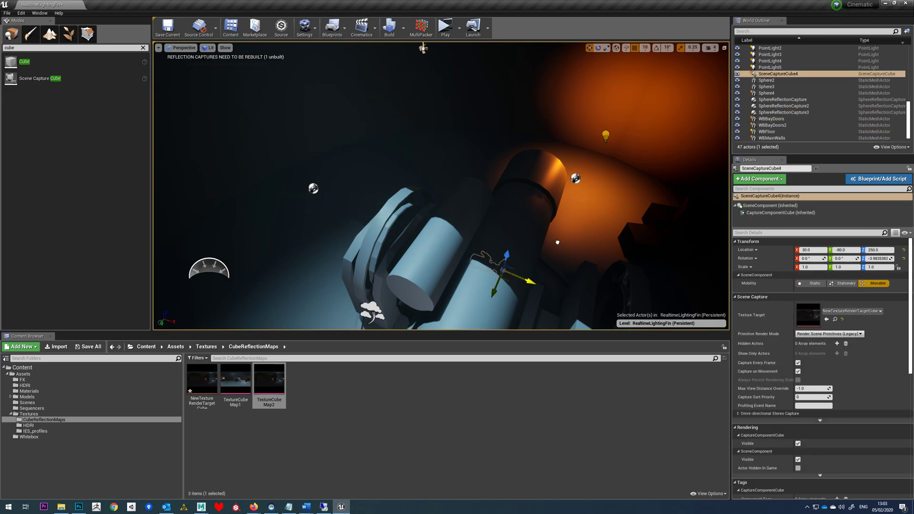
{"action": "left_click_drag", "start_coordinate": [502, 274], "coordinate": [549, 170]}
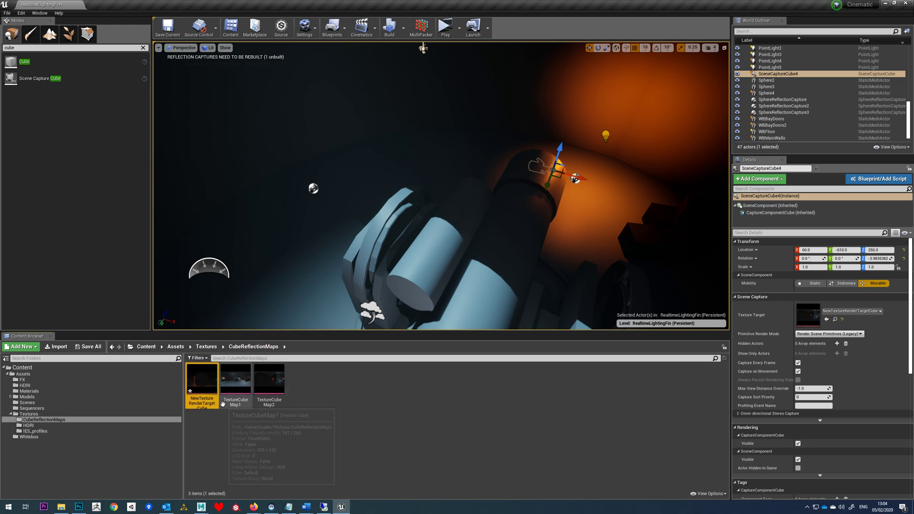
Preview the cube render target, lower SceneCaptureCube4 slightly and recheck the capture
{"action": "double_click", "coordinate": [201, 378]}
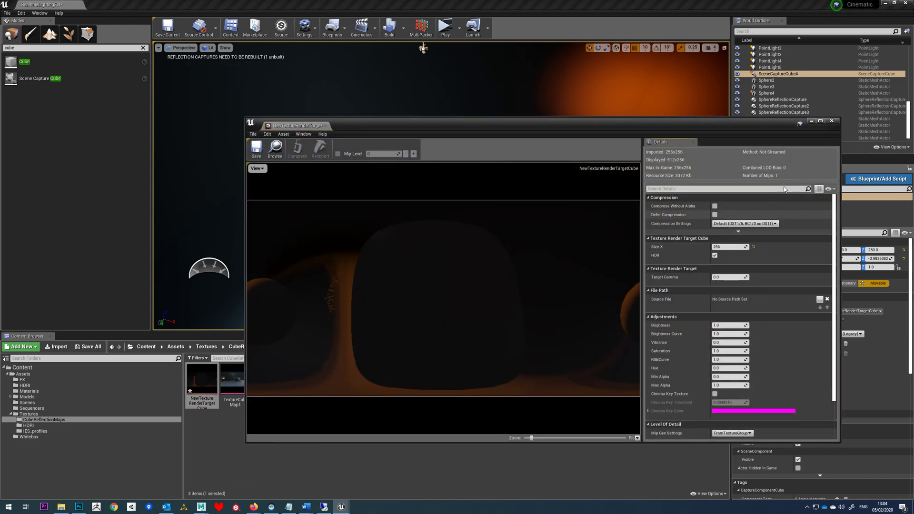
{"action": "left_click", "coordinate": [833, 121]}
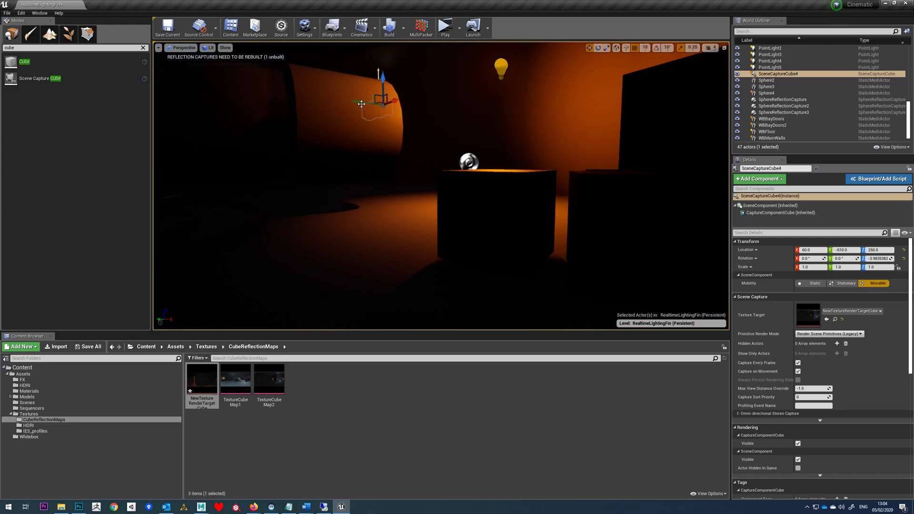
{"action": "left_click_drag", "start_coordinate": [362, 104], "coordinate": [452, 124]}
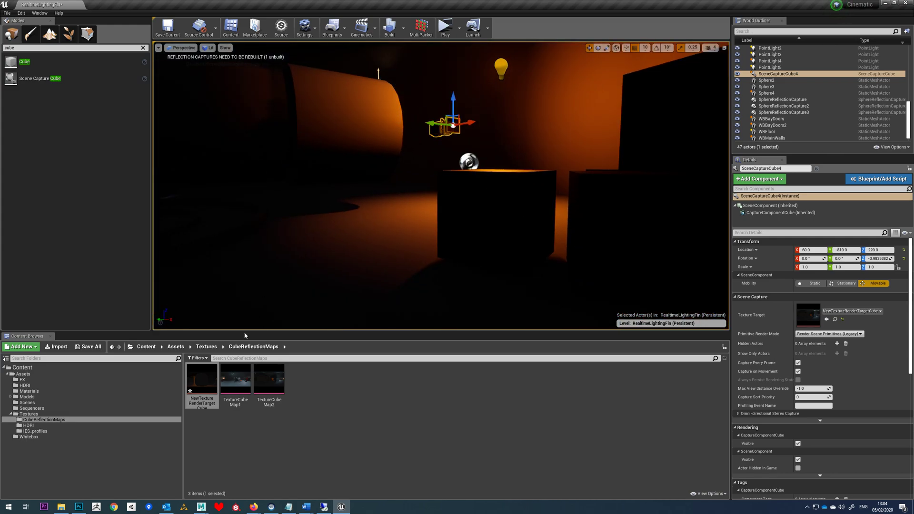
{"action": "double_click", "coordinate": [202, 376]}
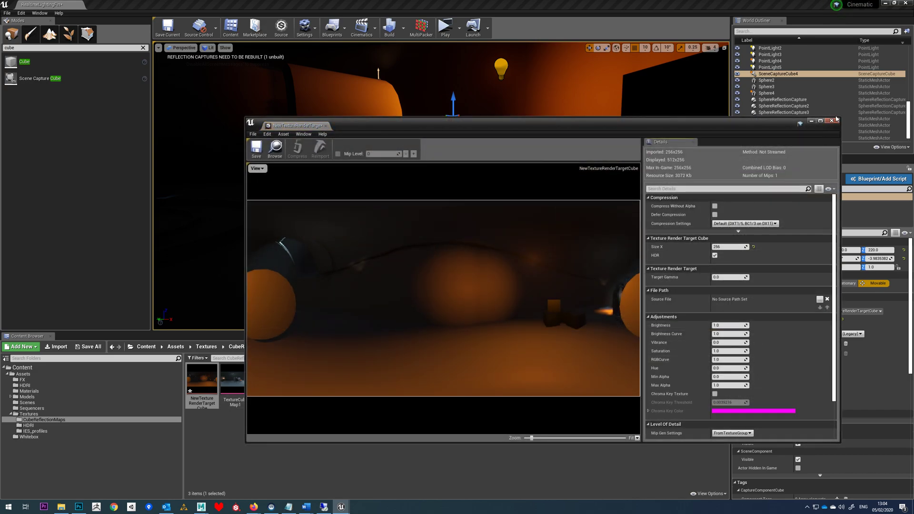
Move SceneCaptureCube4 deeper into the orange room to X 90, Y -1040, Z 220
{"action": "left_click", "coordinate": [784, 112]}
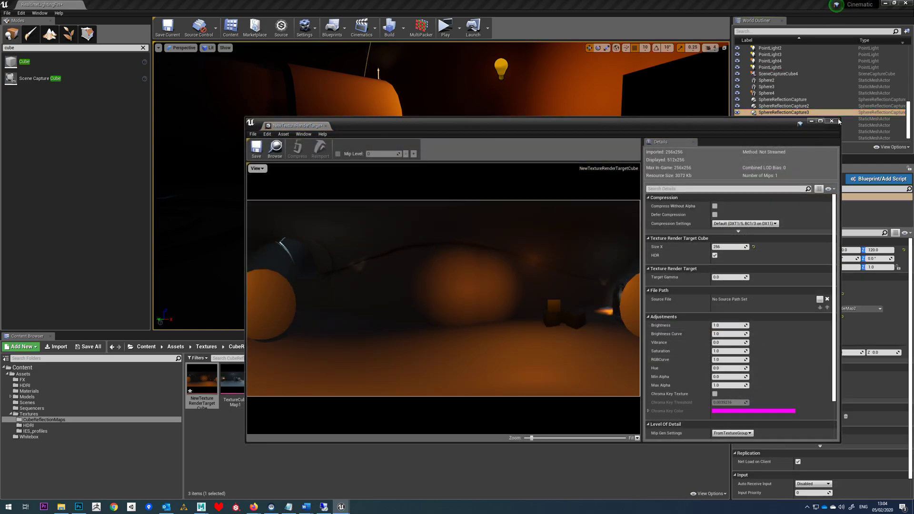
{"action": "left_click", "coordinate": [832, 121]}
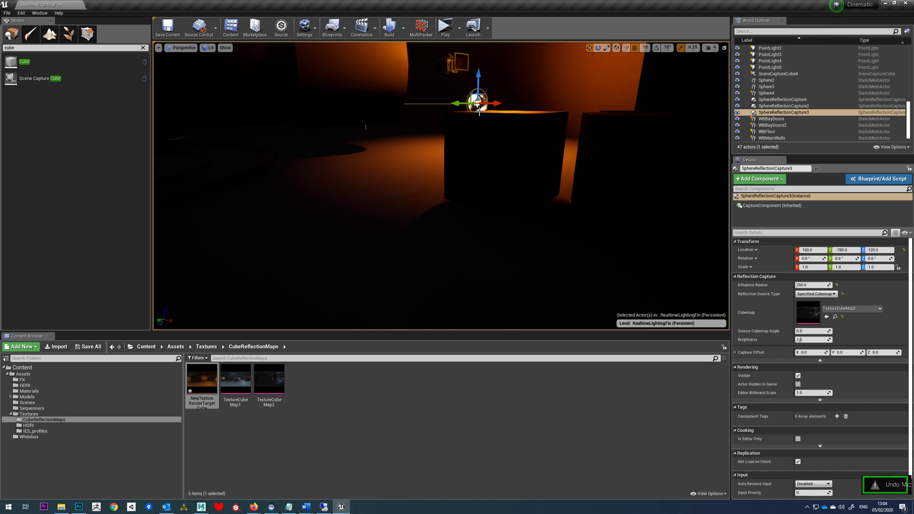
{"action": "left_click", "coordinate": [778, 74]}
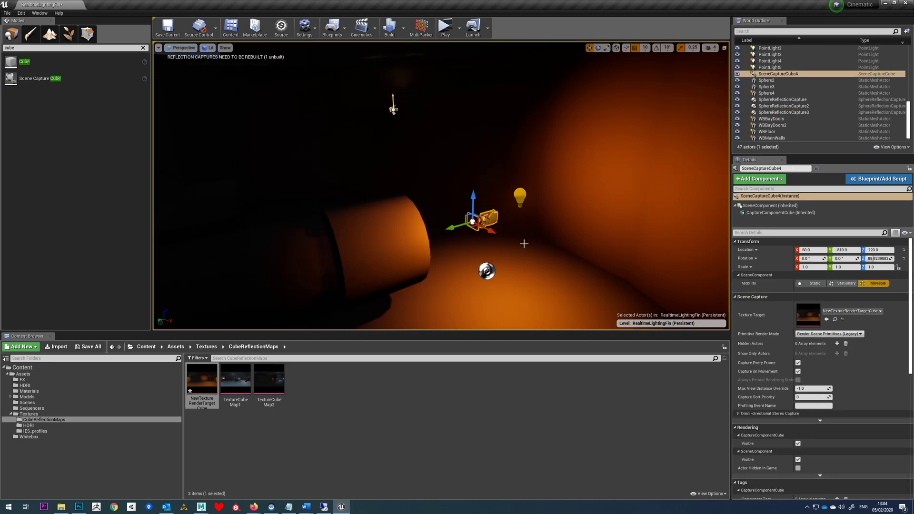
{"action": "left_click_drag", "start_coordinate": [473, 220], "coordinate": [527, 204]}
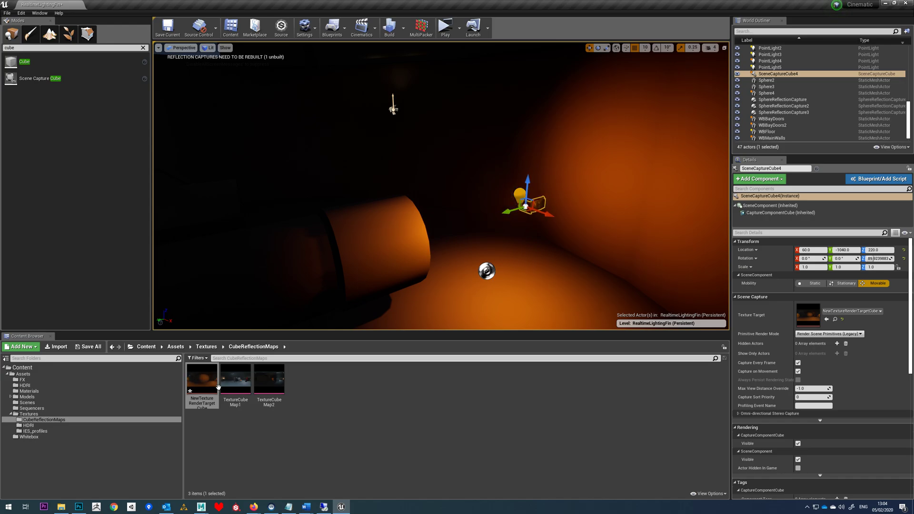